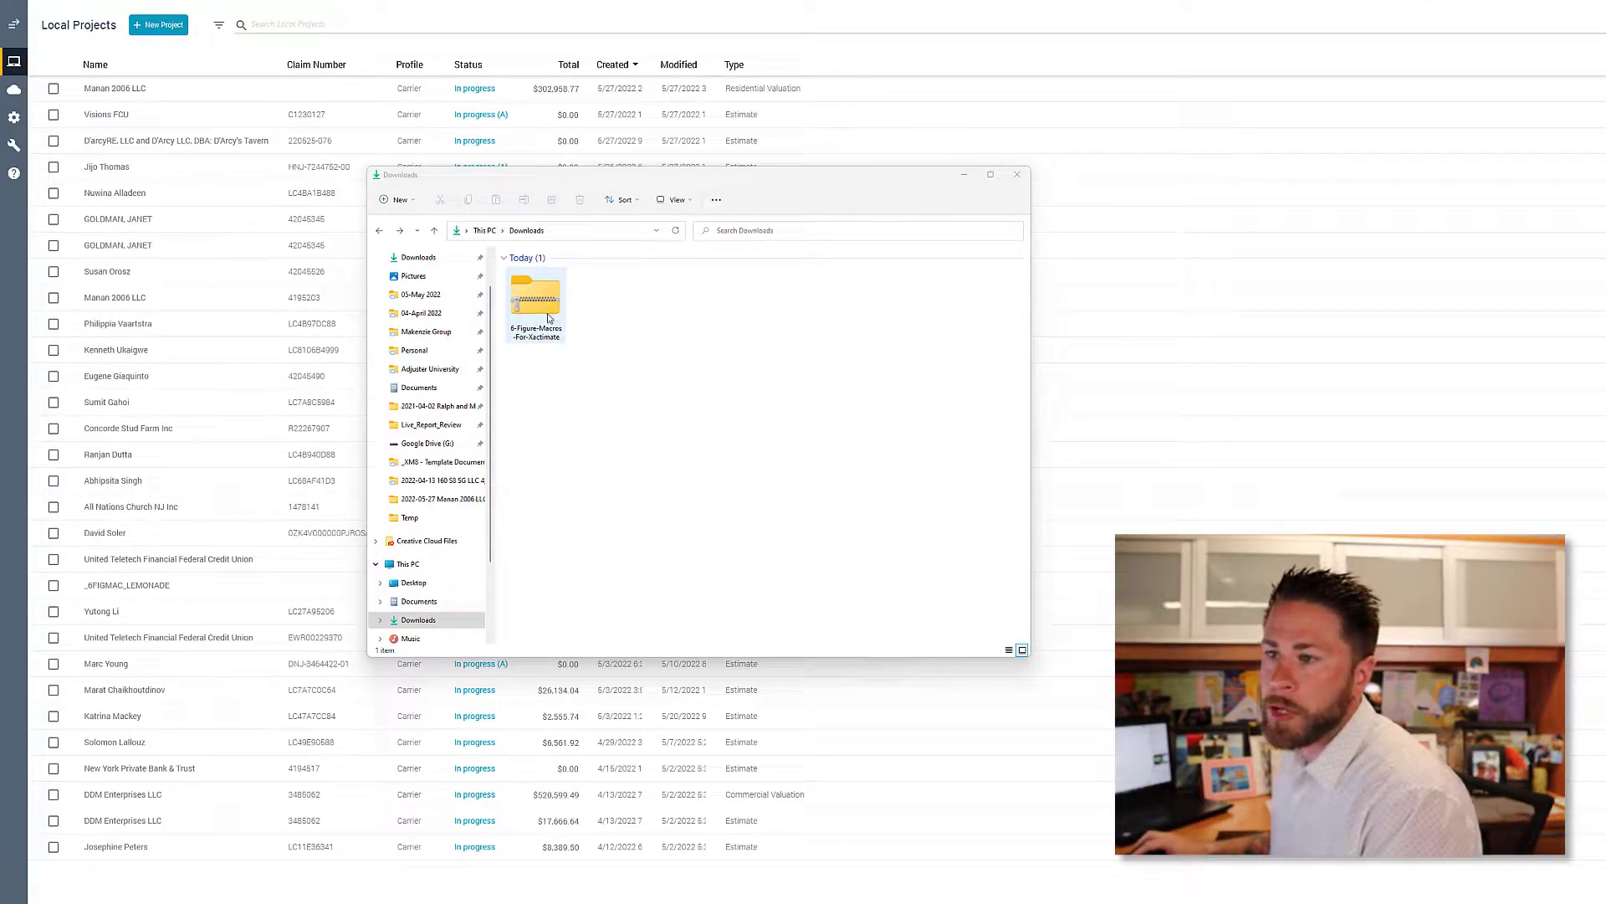
Extract the macros folder from the zip and paste it into Downloads beside the archive
{"action": "left_click", "coordinate": [534, 302]}
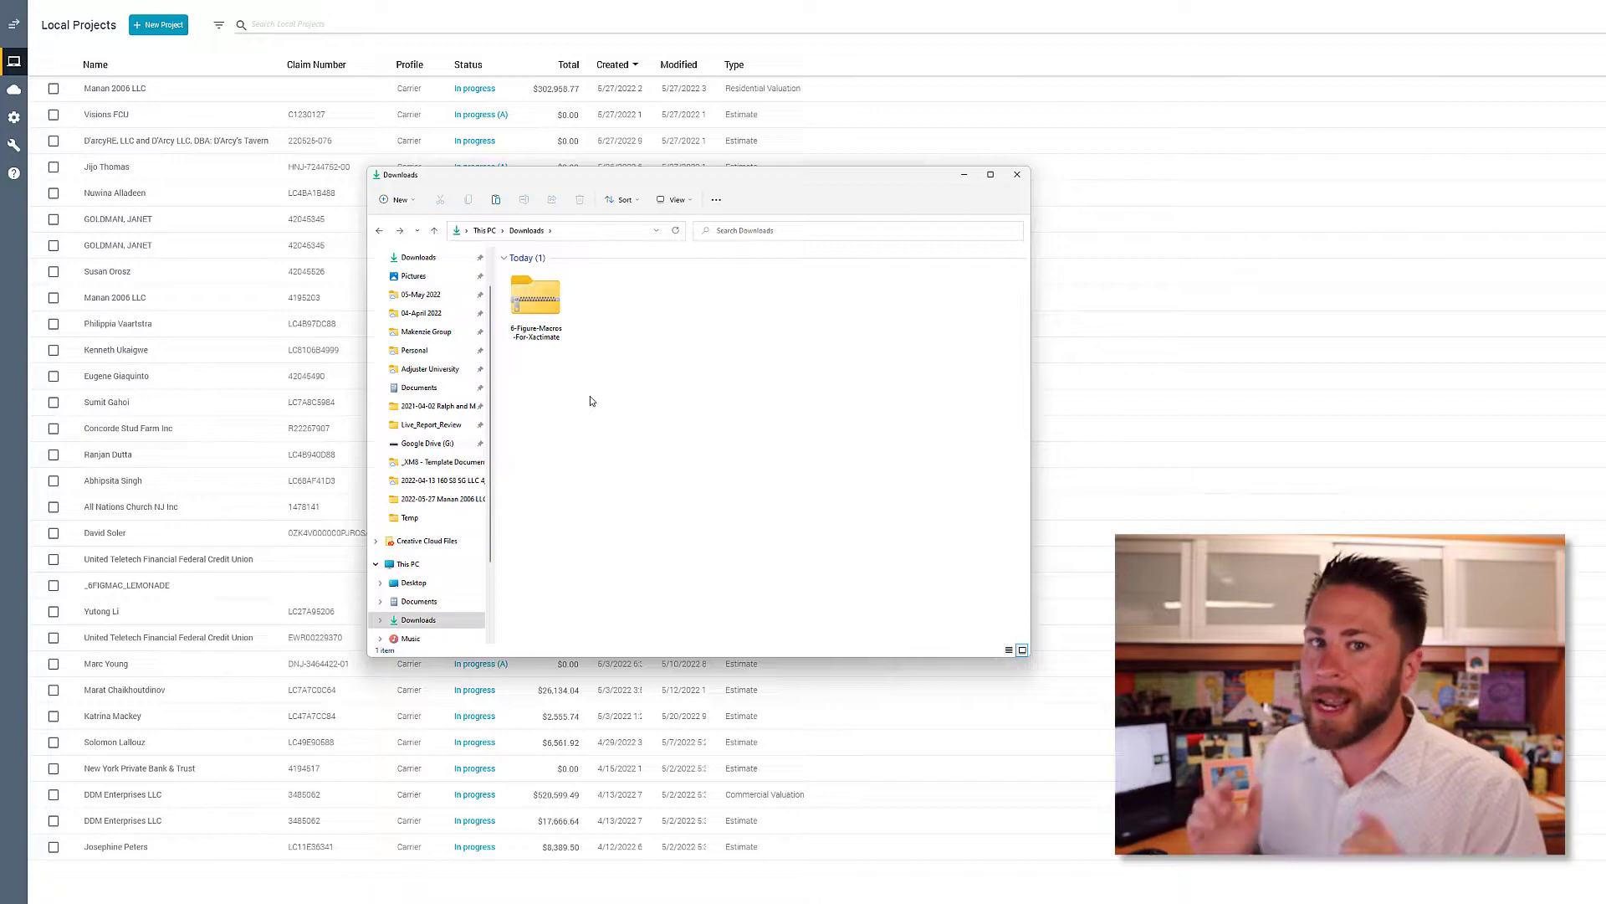
{"action": "mouse_move", "coordinate": [534, 298]}
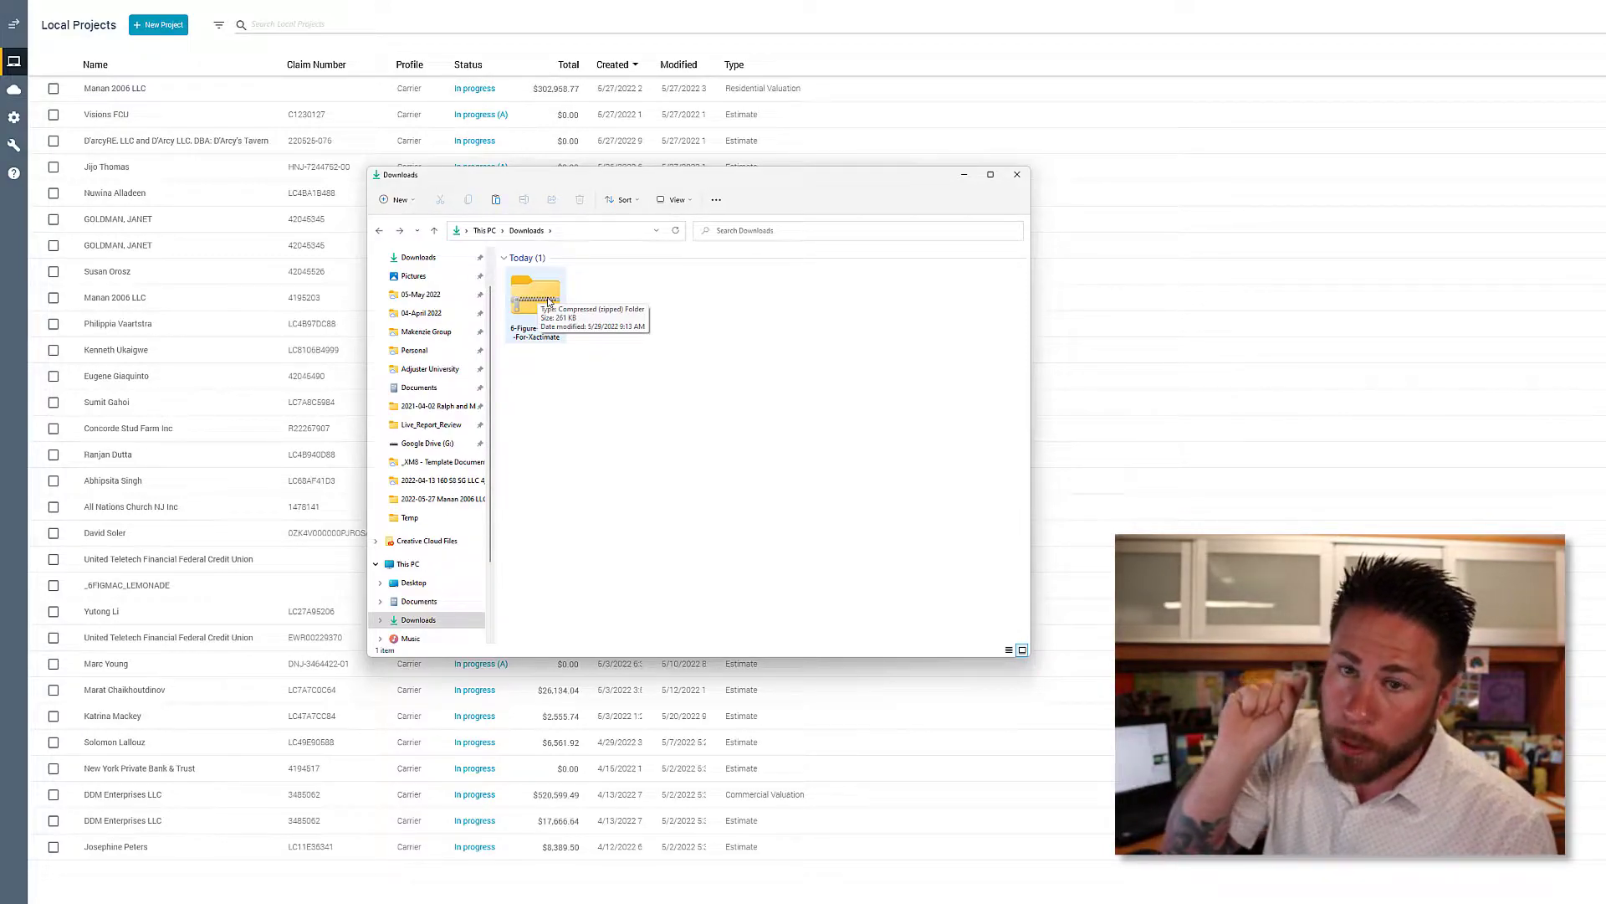
{"action": "left_click", "coordinate": [534, 303]}
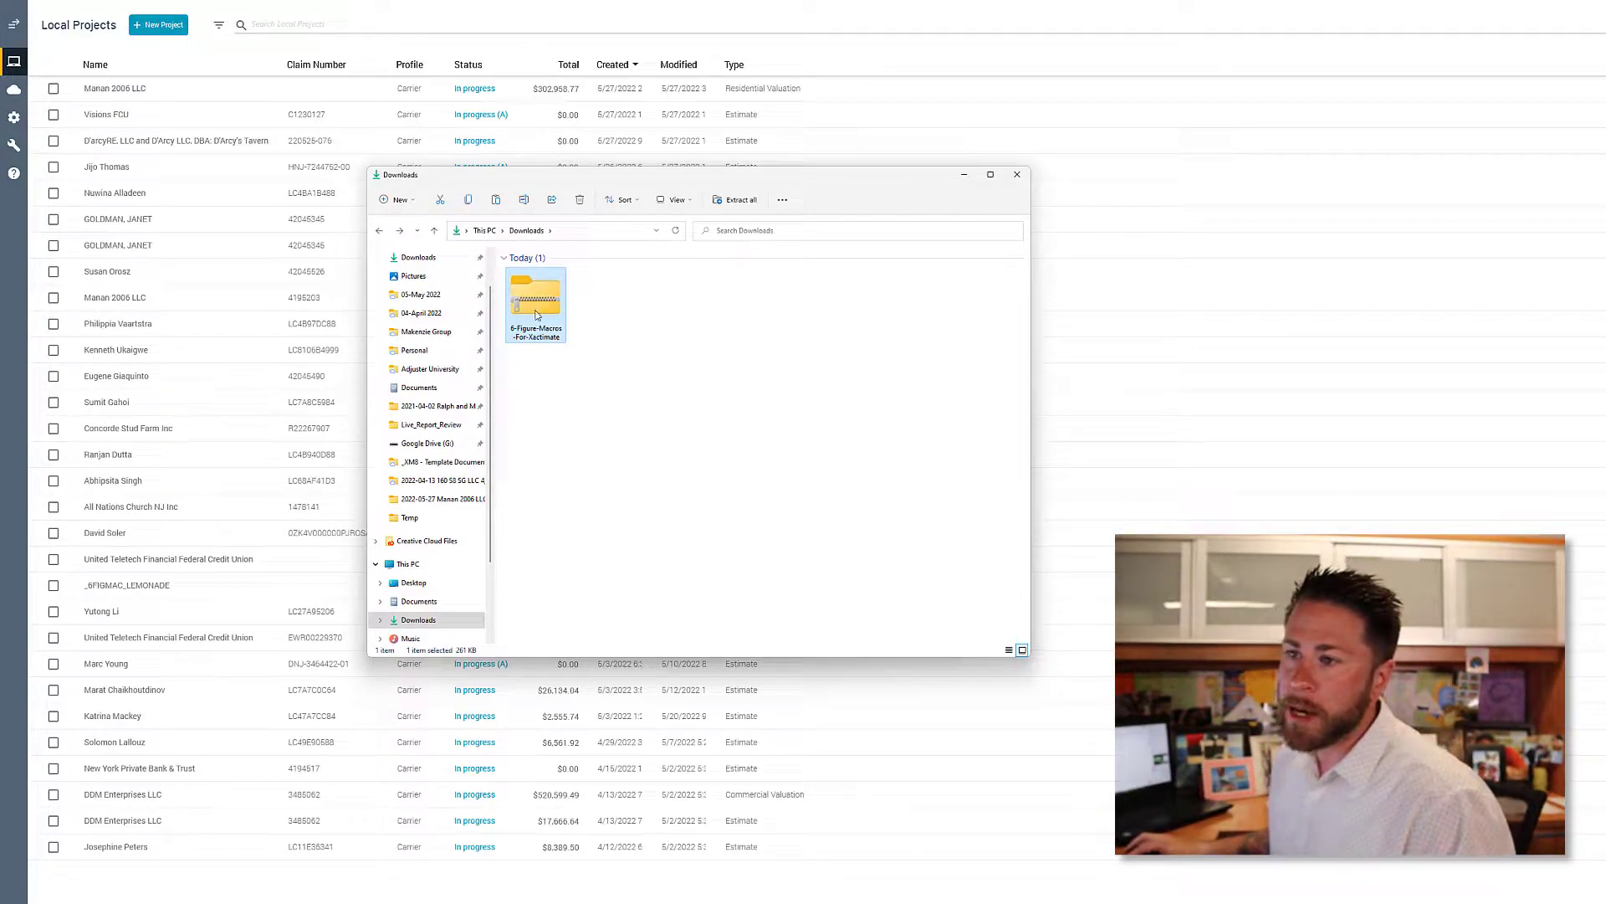
{"action": "double_click", "coordinate": [536, 298]}
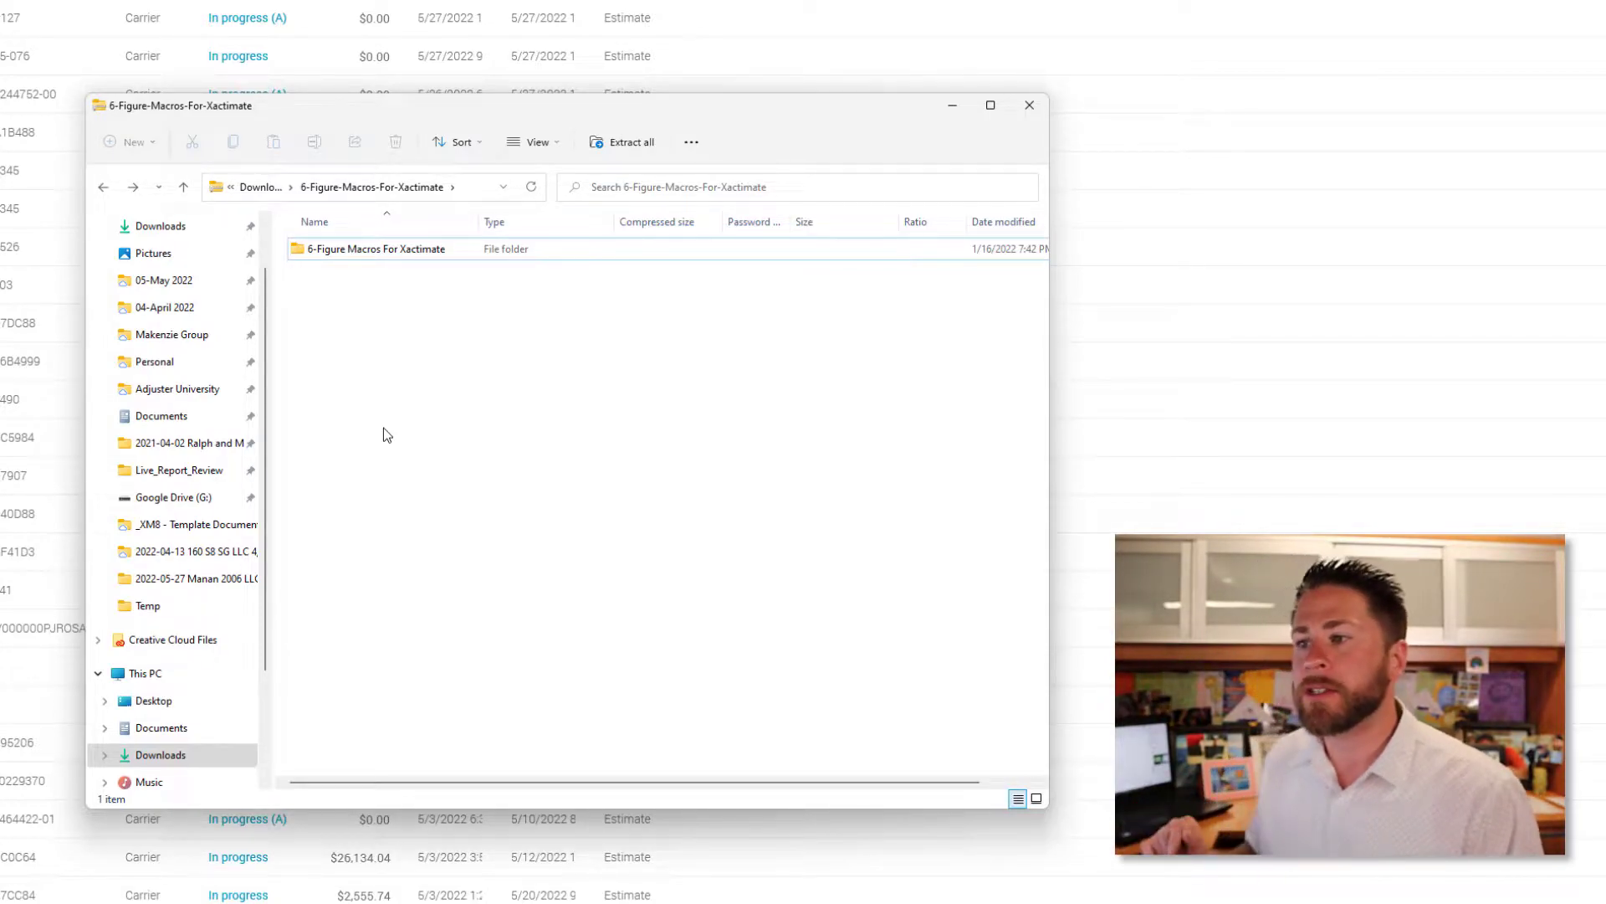
{"action": "left_click", "coordinate": [373, 248]}
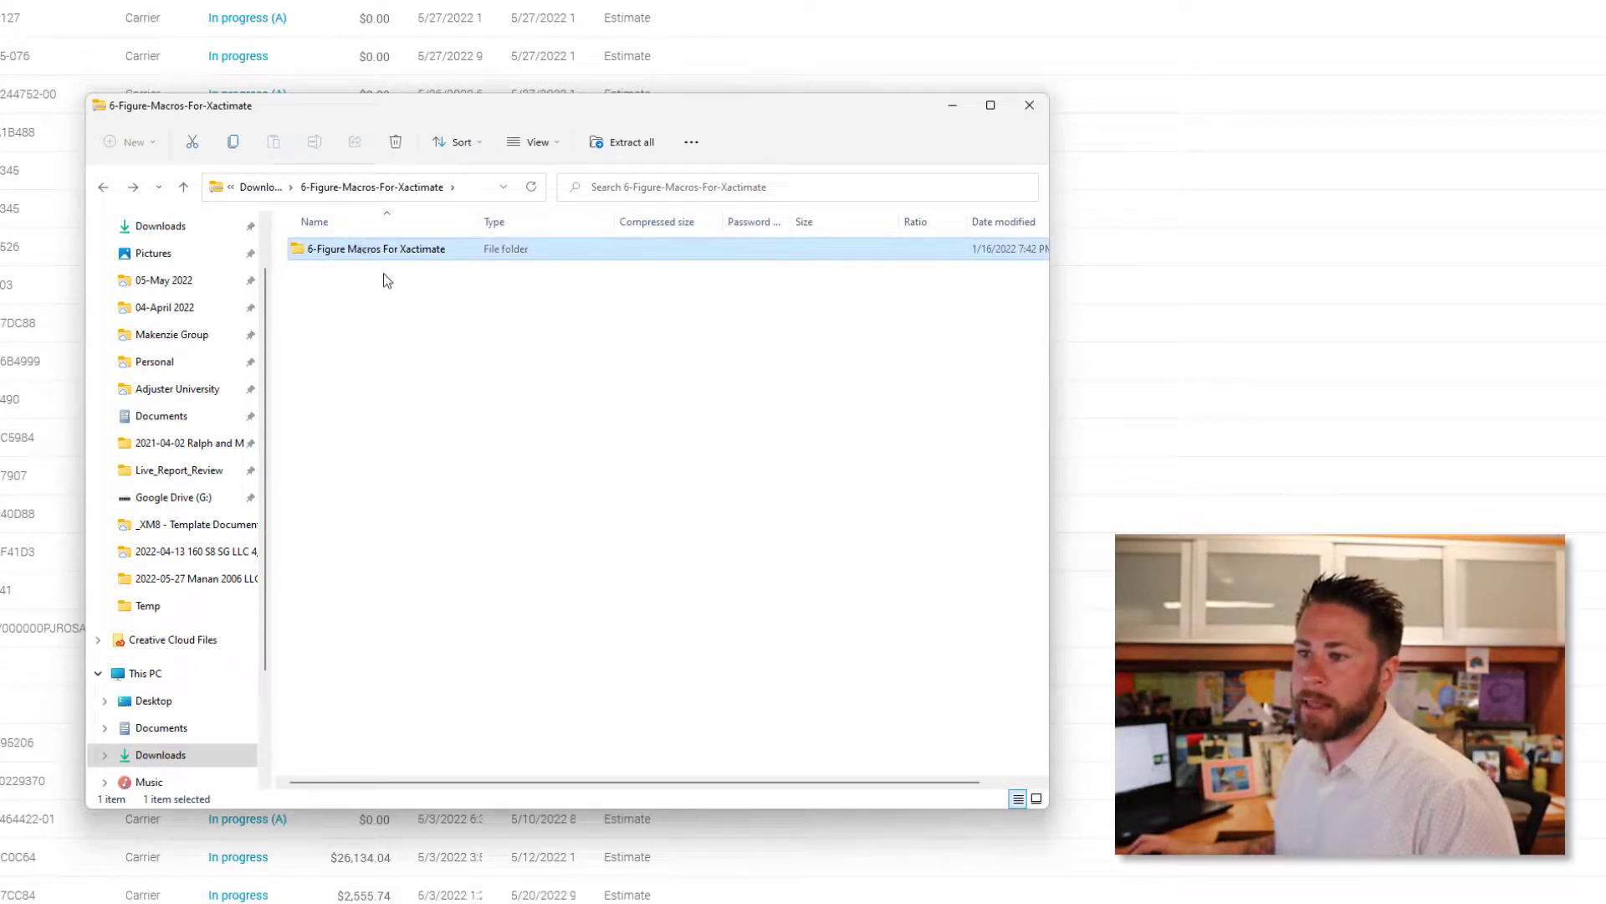
{"action": "right_click", "coordinate": [375, 248]}
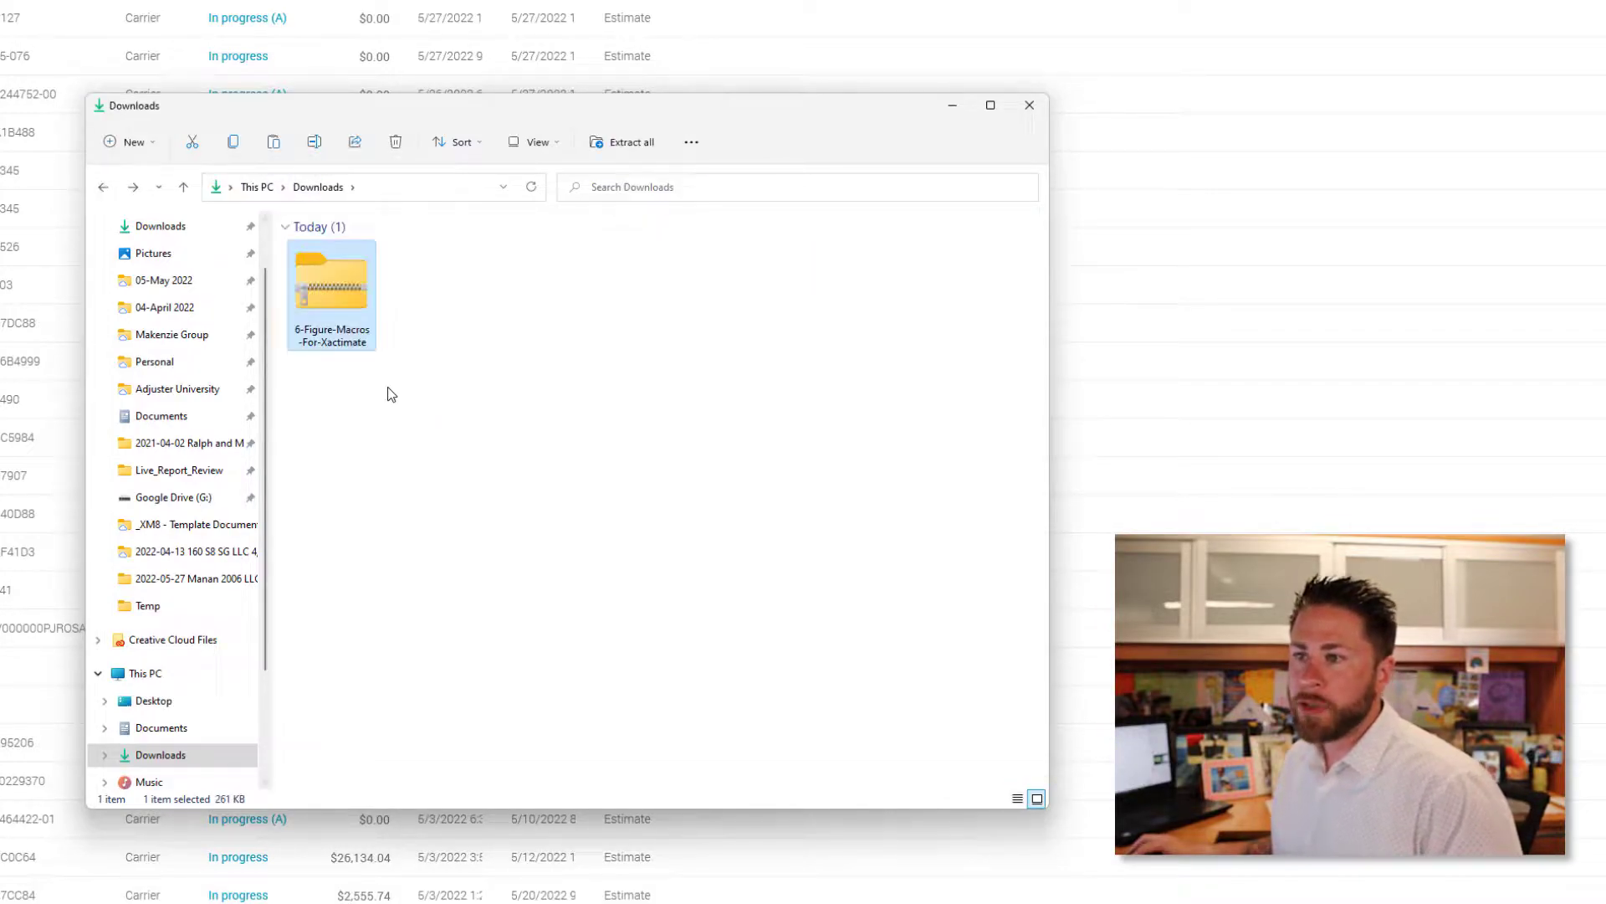
{"action": "right_click", "coordinate": [390, 394]}
{"action": "type", "text": "6-Figure Macros For Xactimate"}
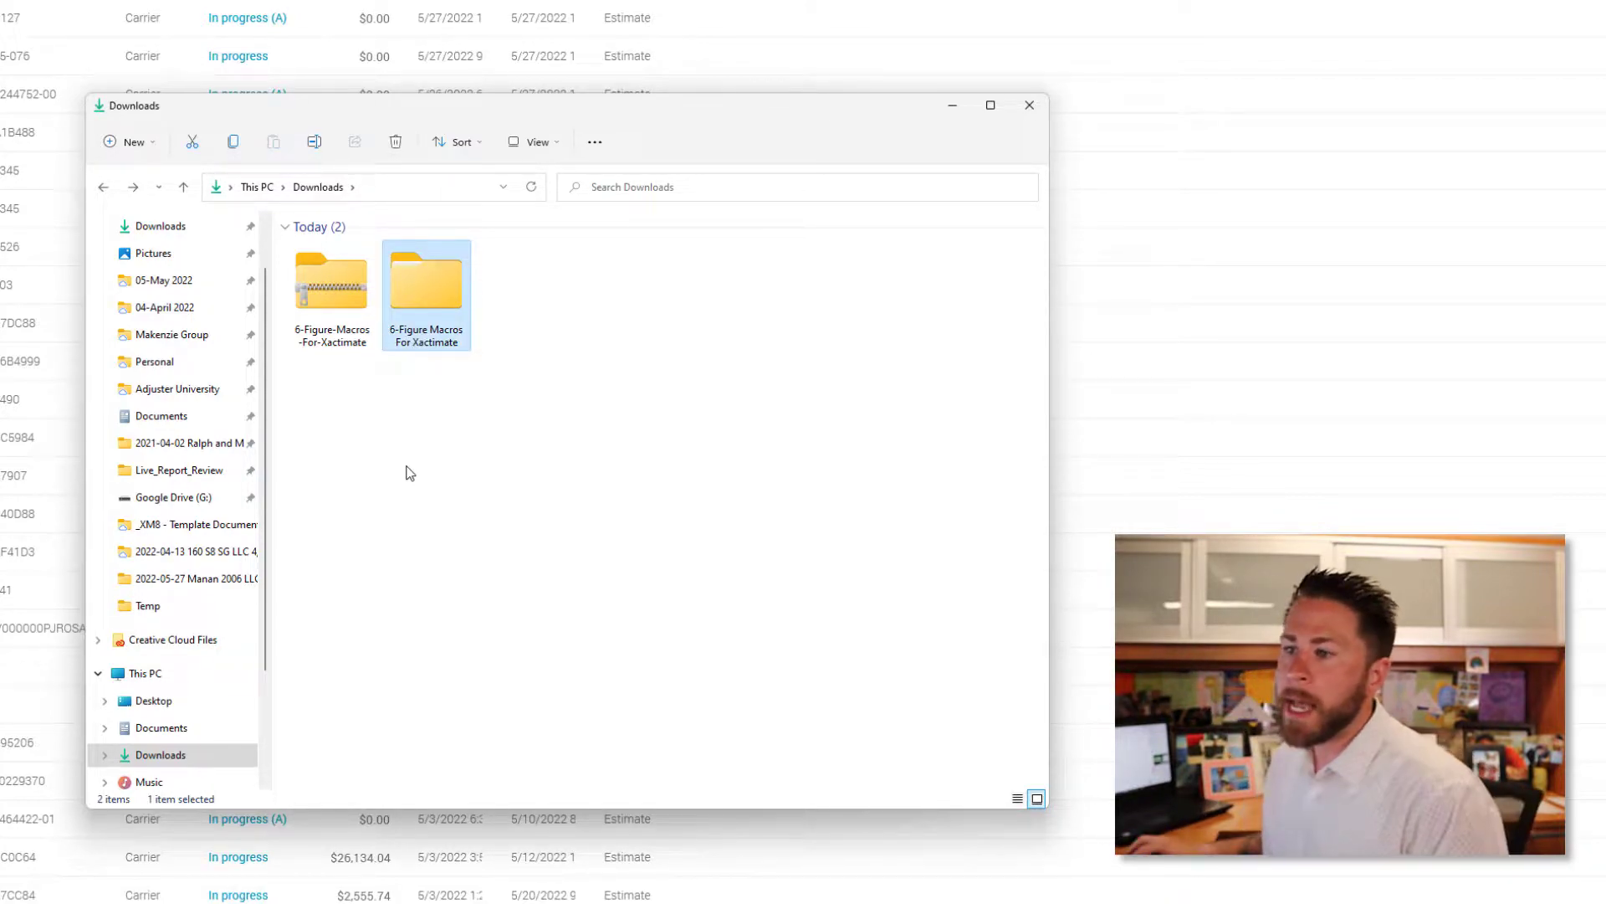
View the extracted '6-Figure Macros For Xactimate' folder in Downloads
{"action": "double_click", "coordinate": [425, 281]}
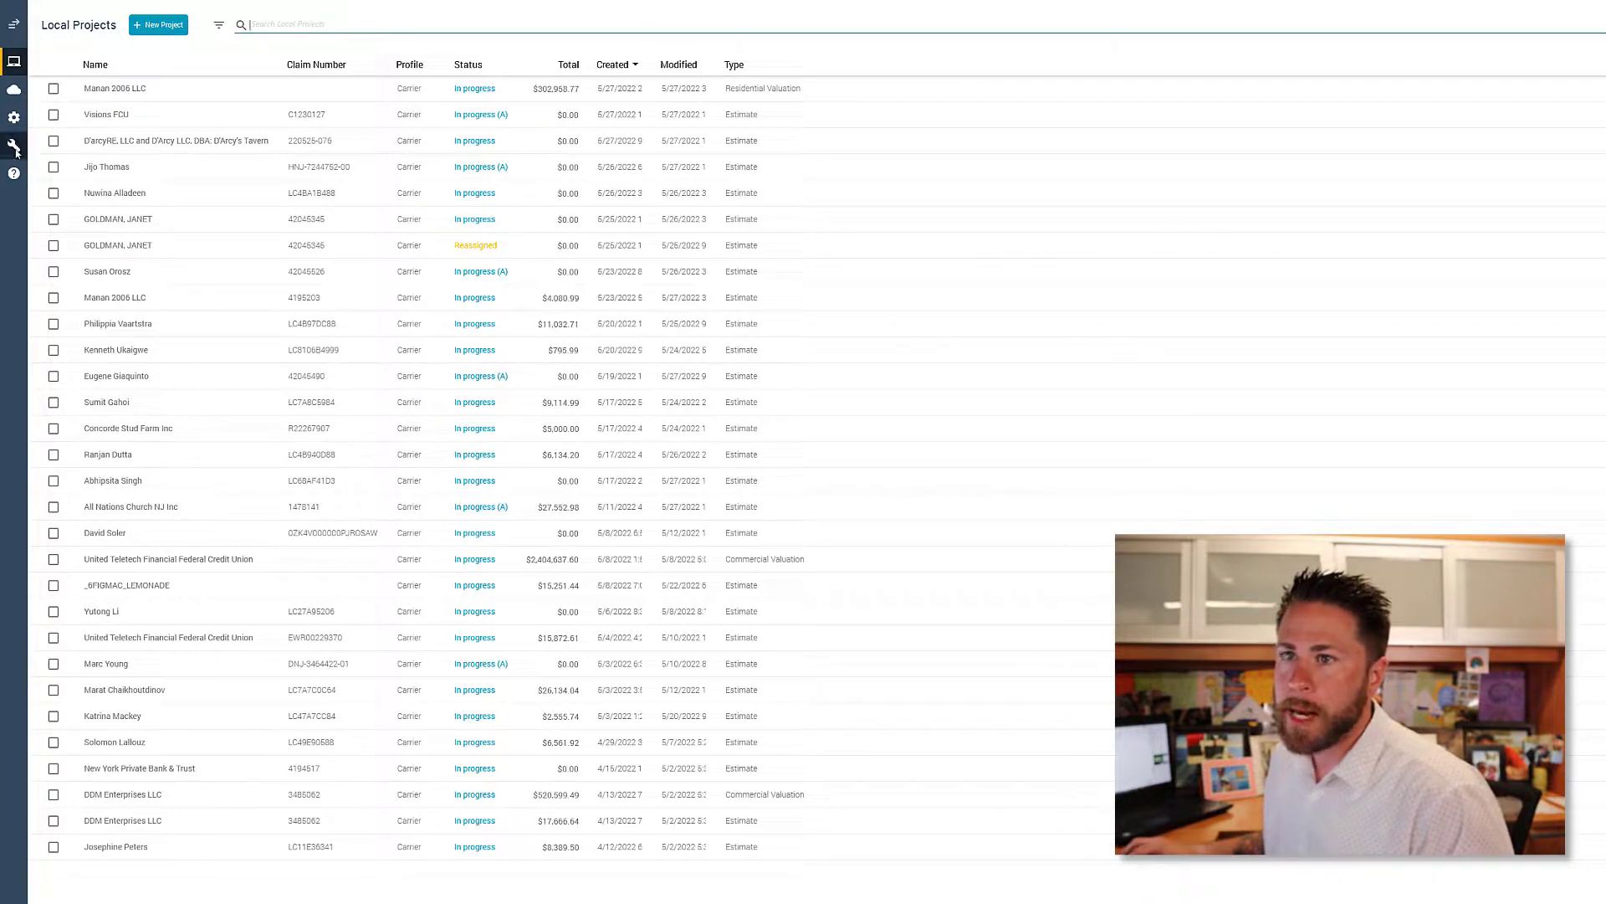
Go to Xactimate's Tools page from the left sidebar
{"action": "left_click", "coordinate": [15, 144]}
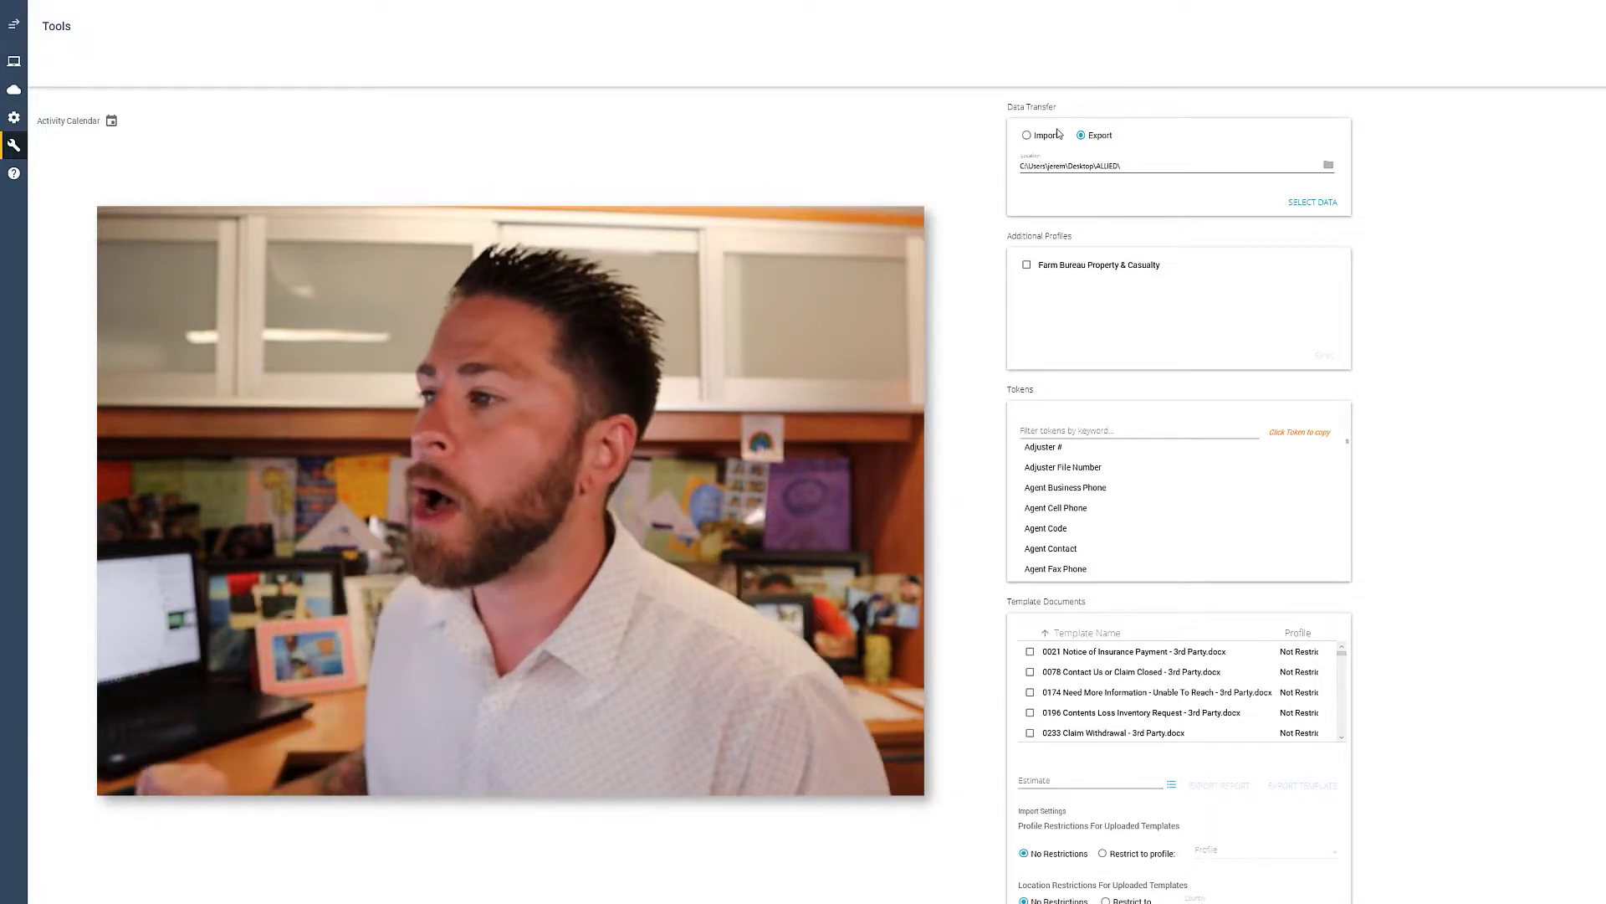
Set Data Transfer to Import from the Downloads '6-Figure Macros For Xactimate' folder
{"action": "left_click", "coordinate": [1025, 134]}
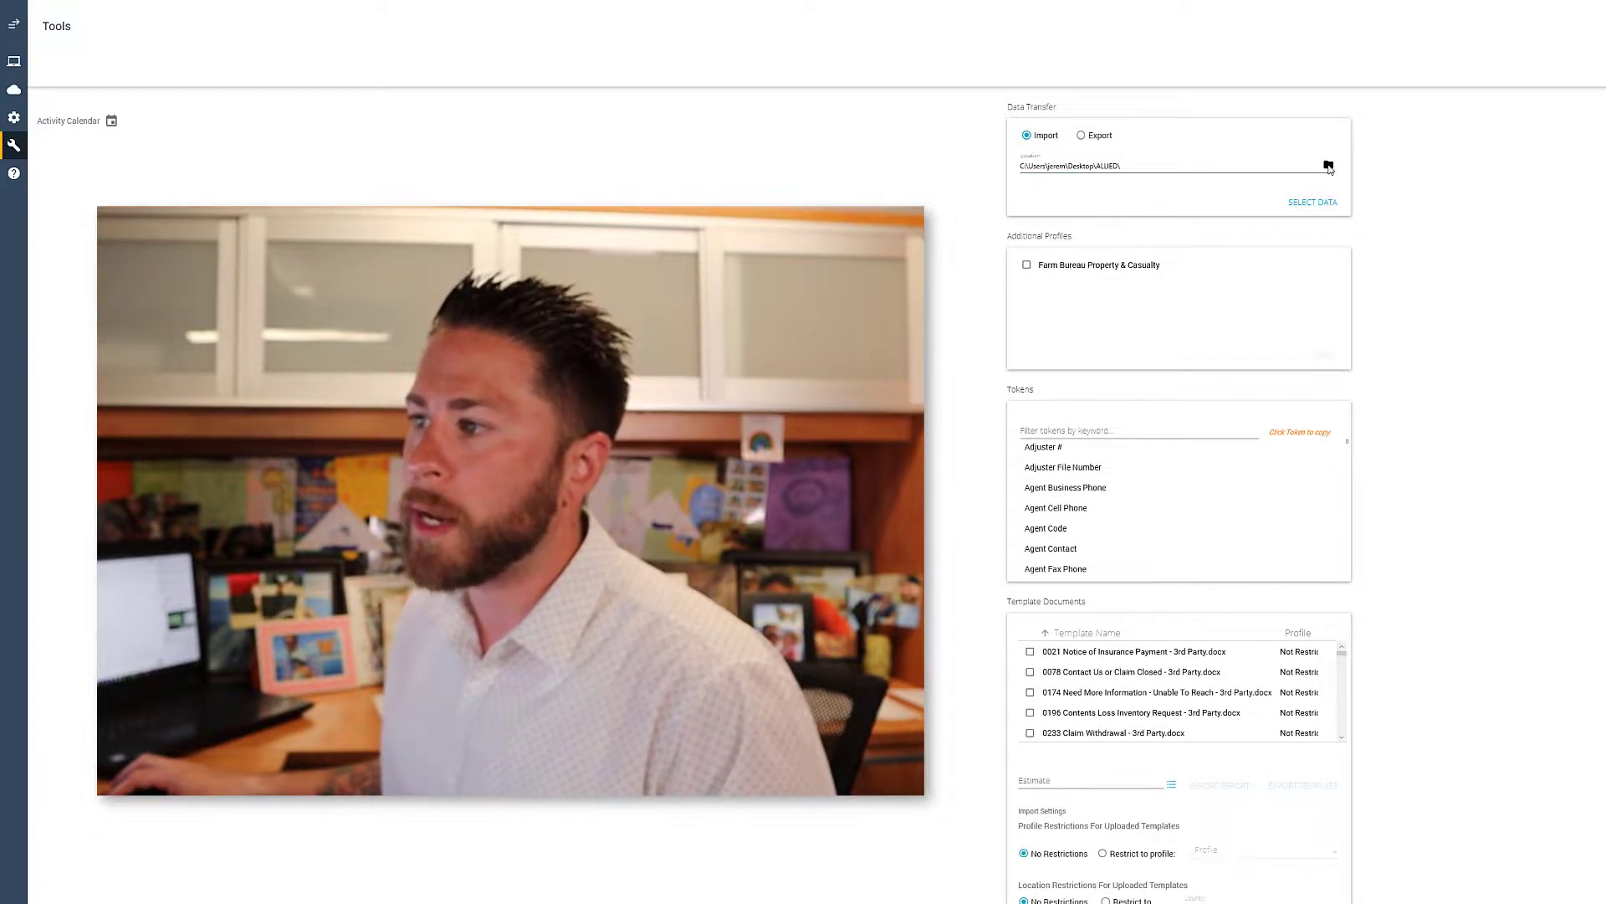
{"action": "left_click", "coordinate": [1329, 166]}
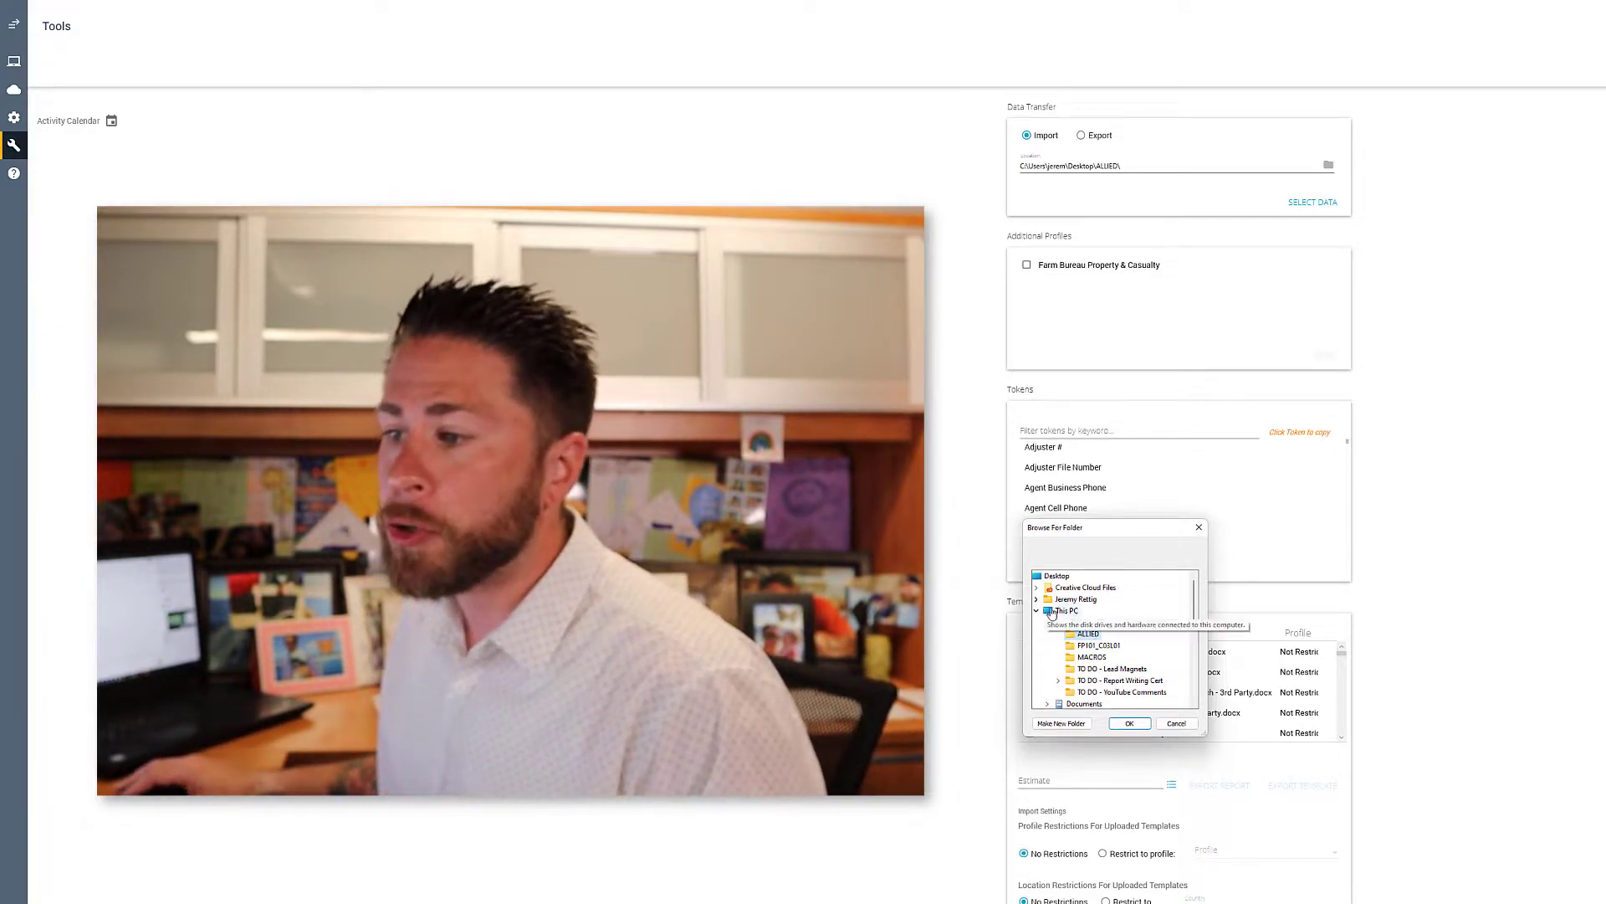
{"action": "scroll", "scroll_direction": "down", "scroll_amount": 3}
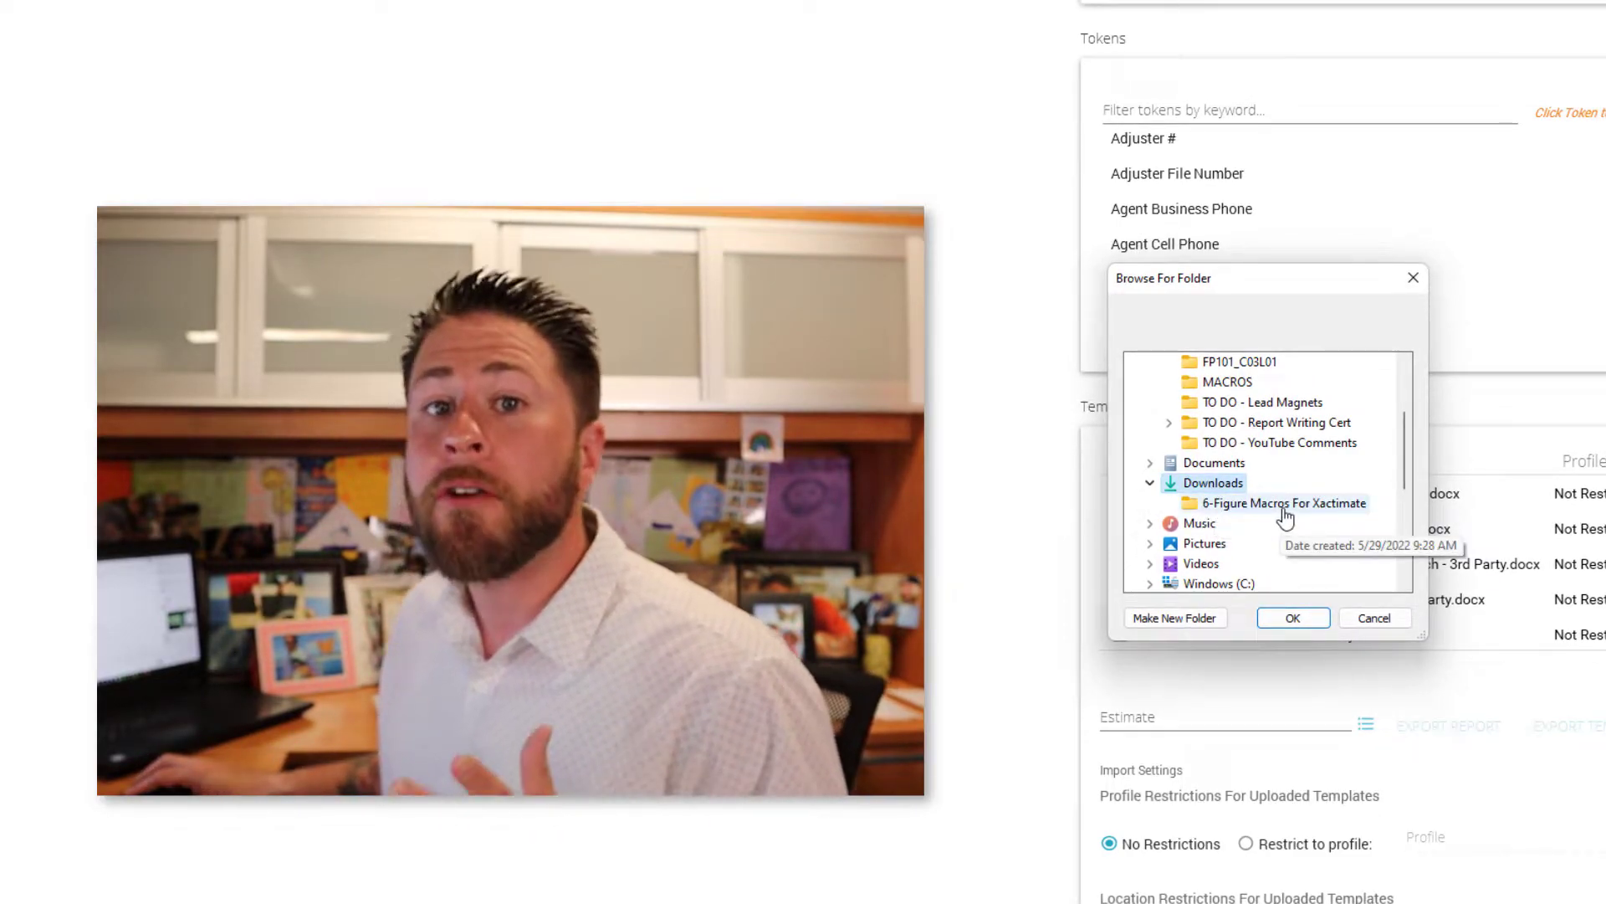
{"action": "left_click", "coordinate": [1283, 504]}
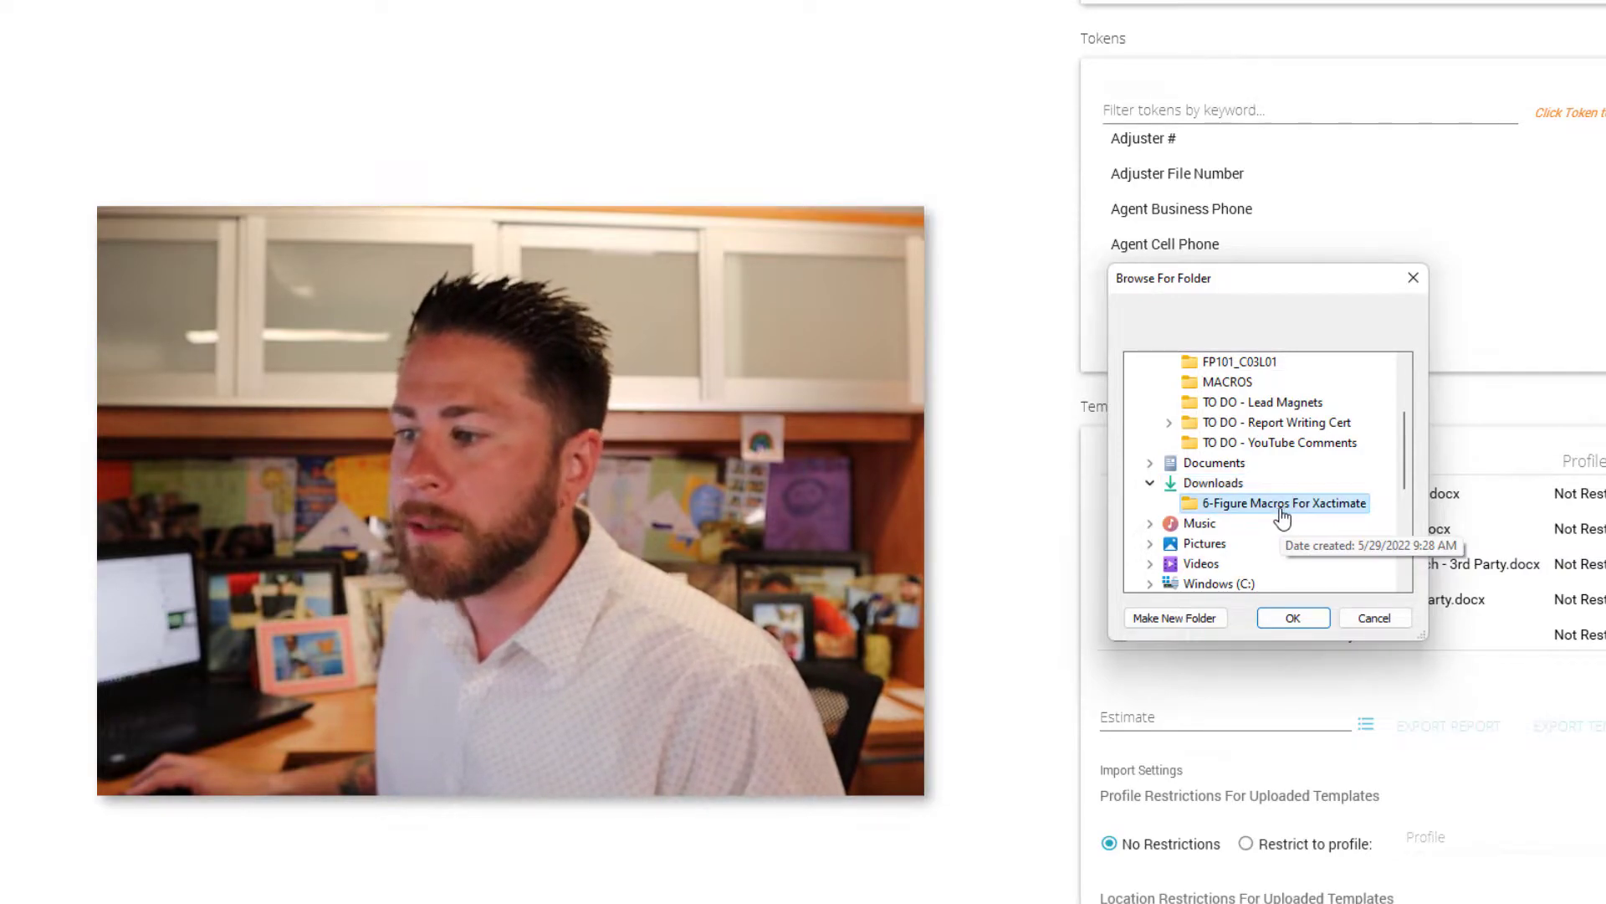
{"action": "left_click", "coordinate": [1292, 618]}
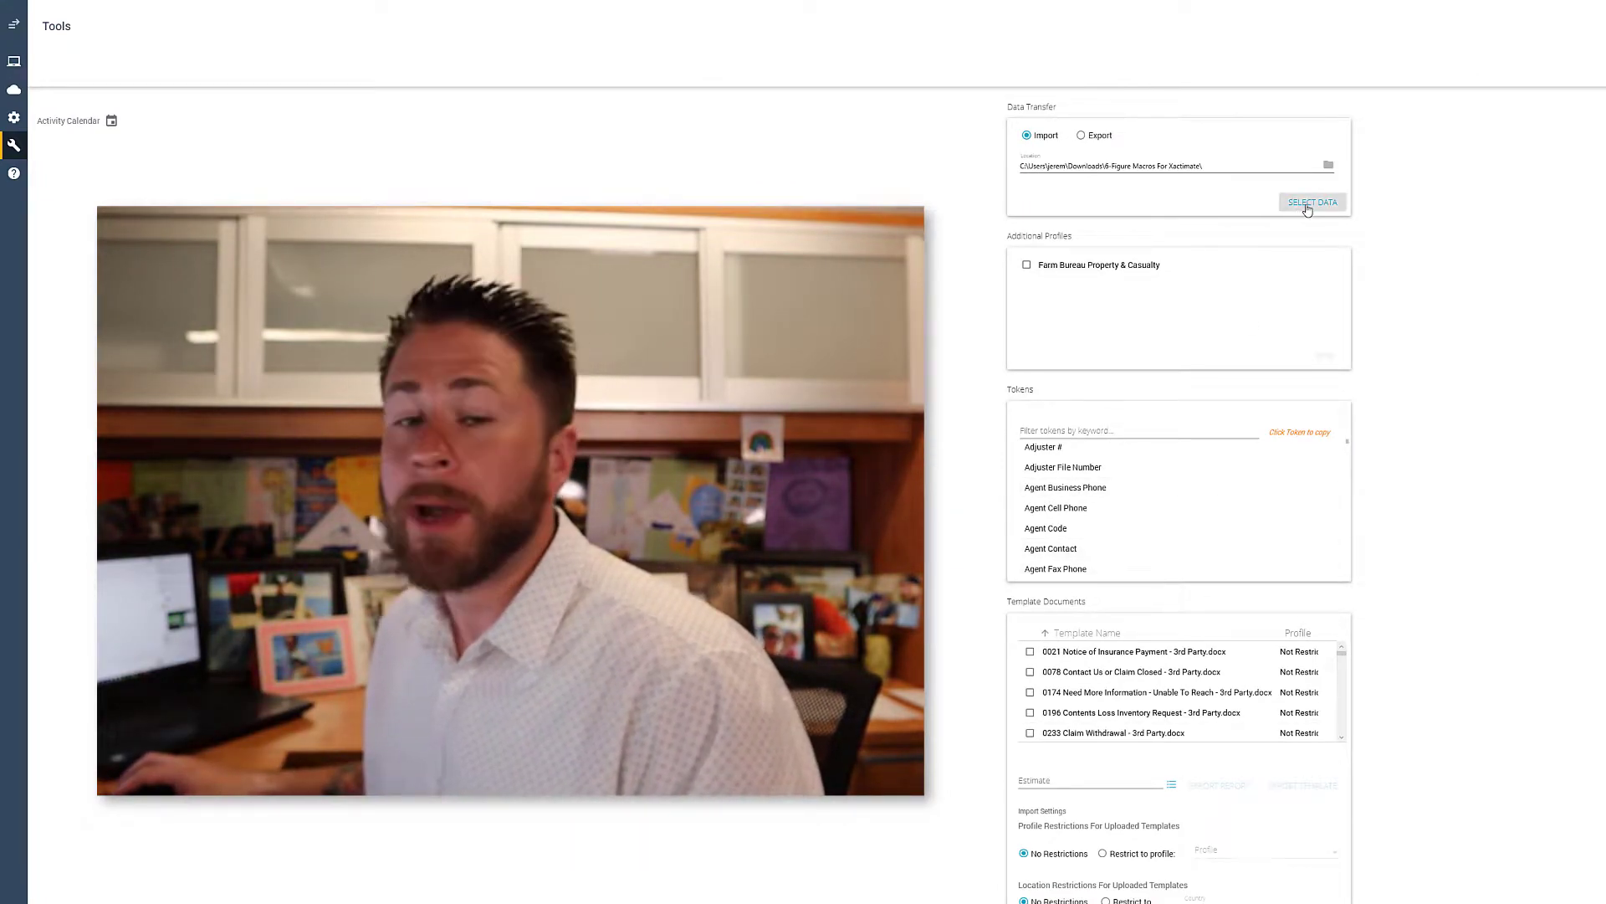
Select both _6FIGMAC_GENERAL and _6FIGMAC_SMOKERS projects and start the import
{"action": "left_click", "coordinate": [1312, 201]}
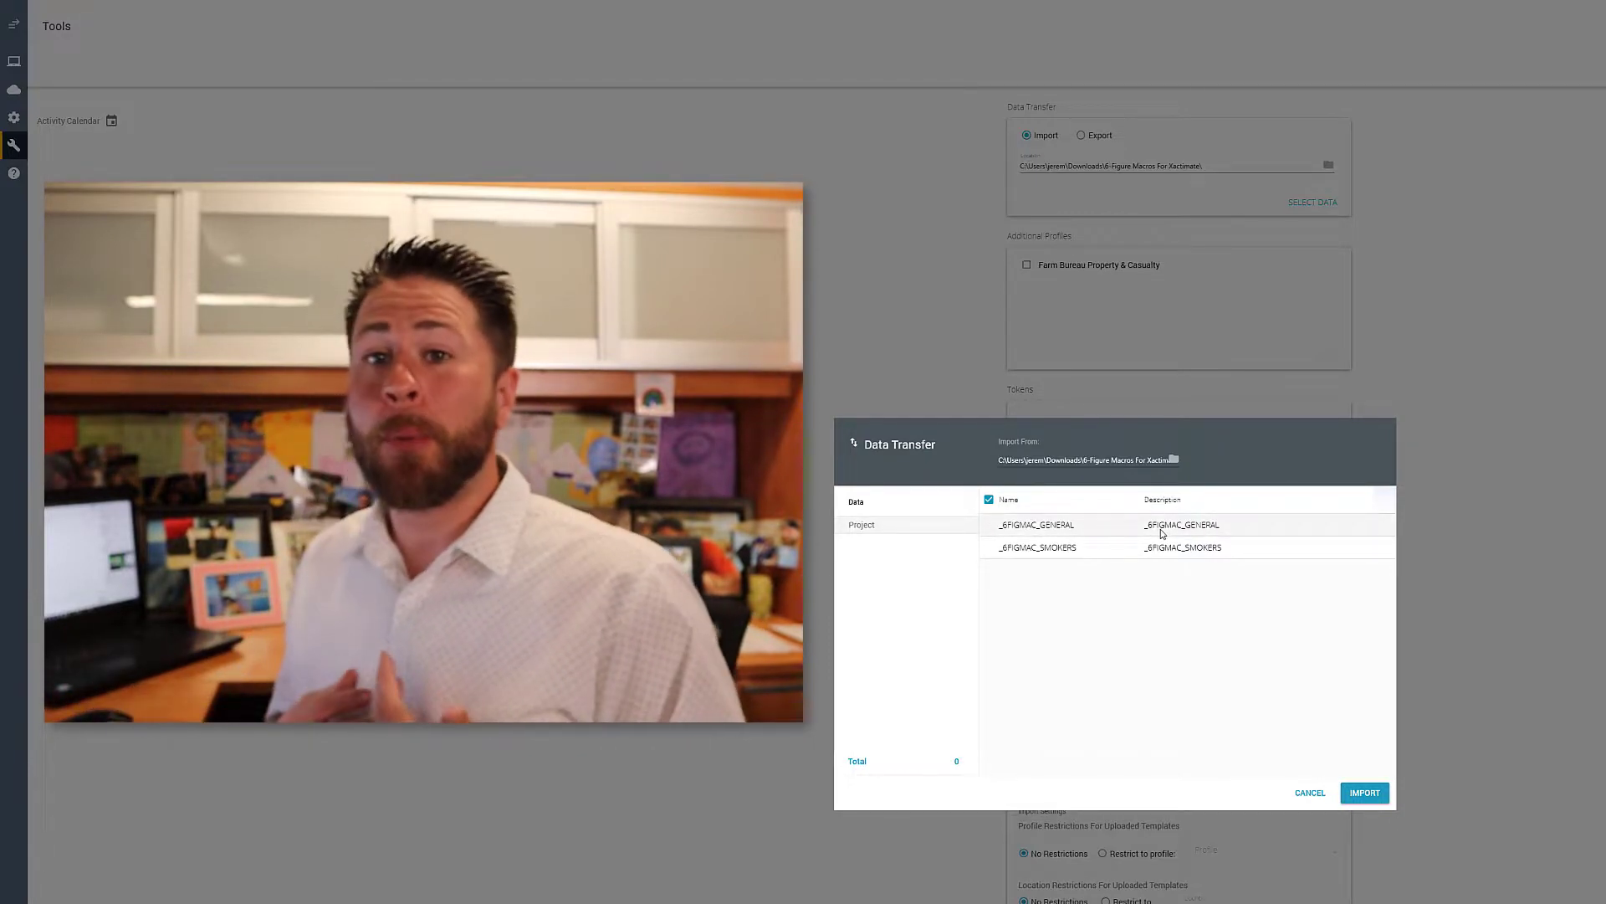
{"action": "left_click", "coordinate": [989, 524]}
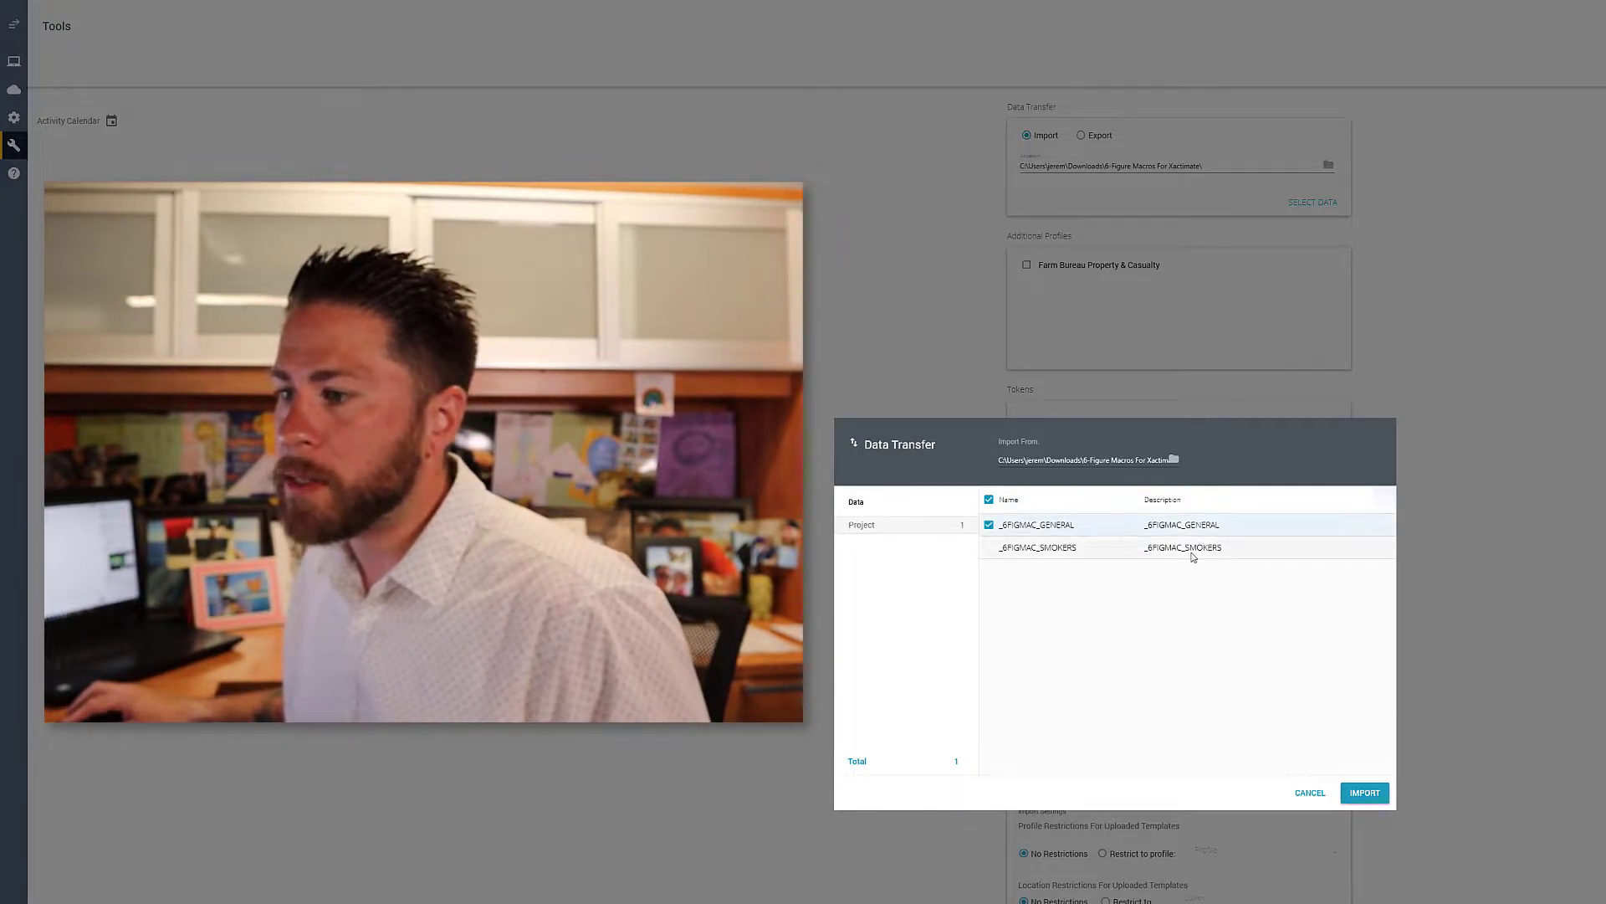
{"action": "left_click", "coordinate": [988, 547]}
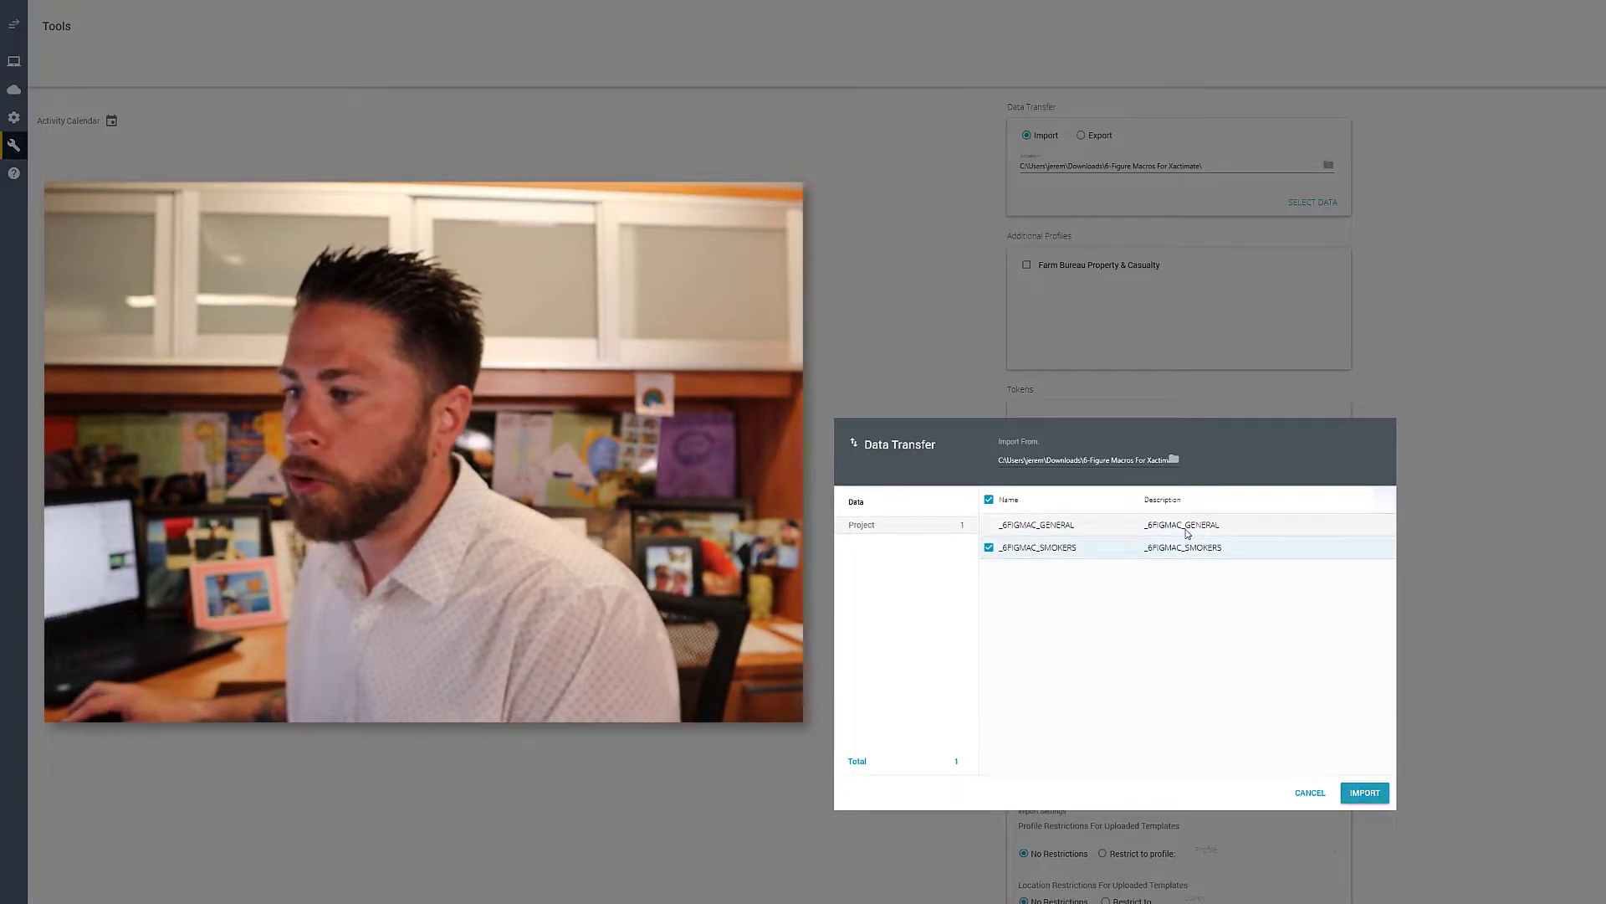
{"action": "left_click", "coordinate": [987, 524]}
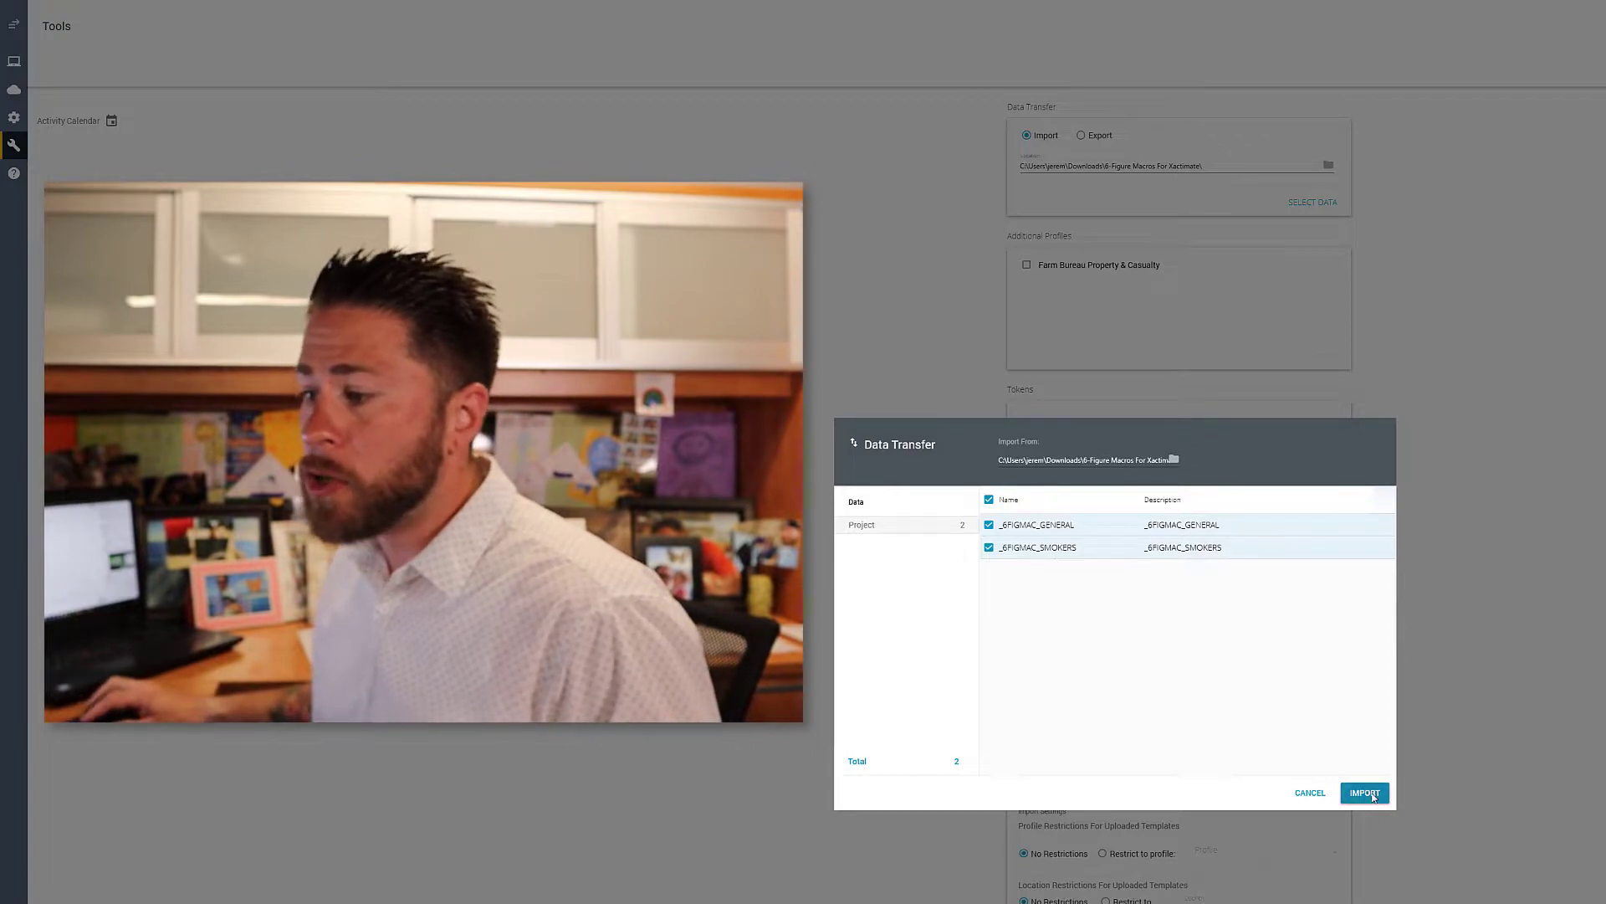
{"action": "left_click", "coordinate": [1363, 791]}
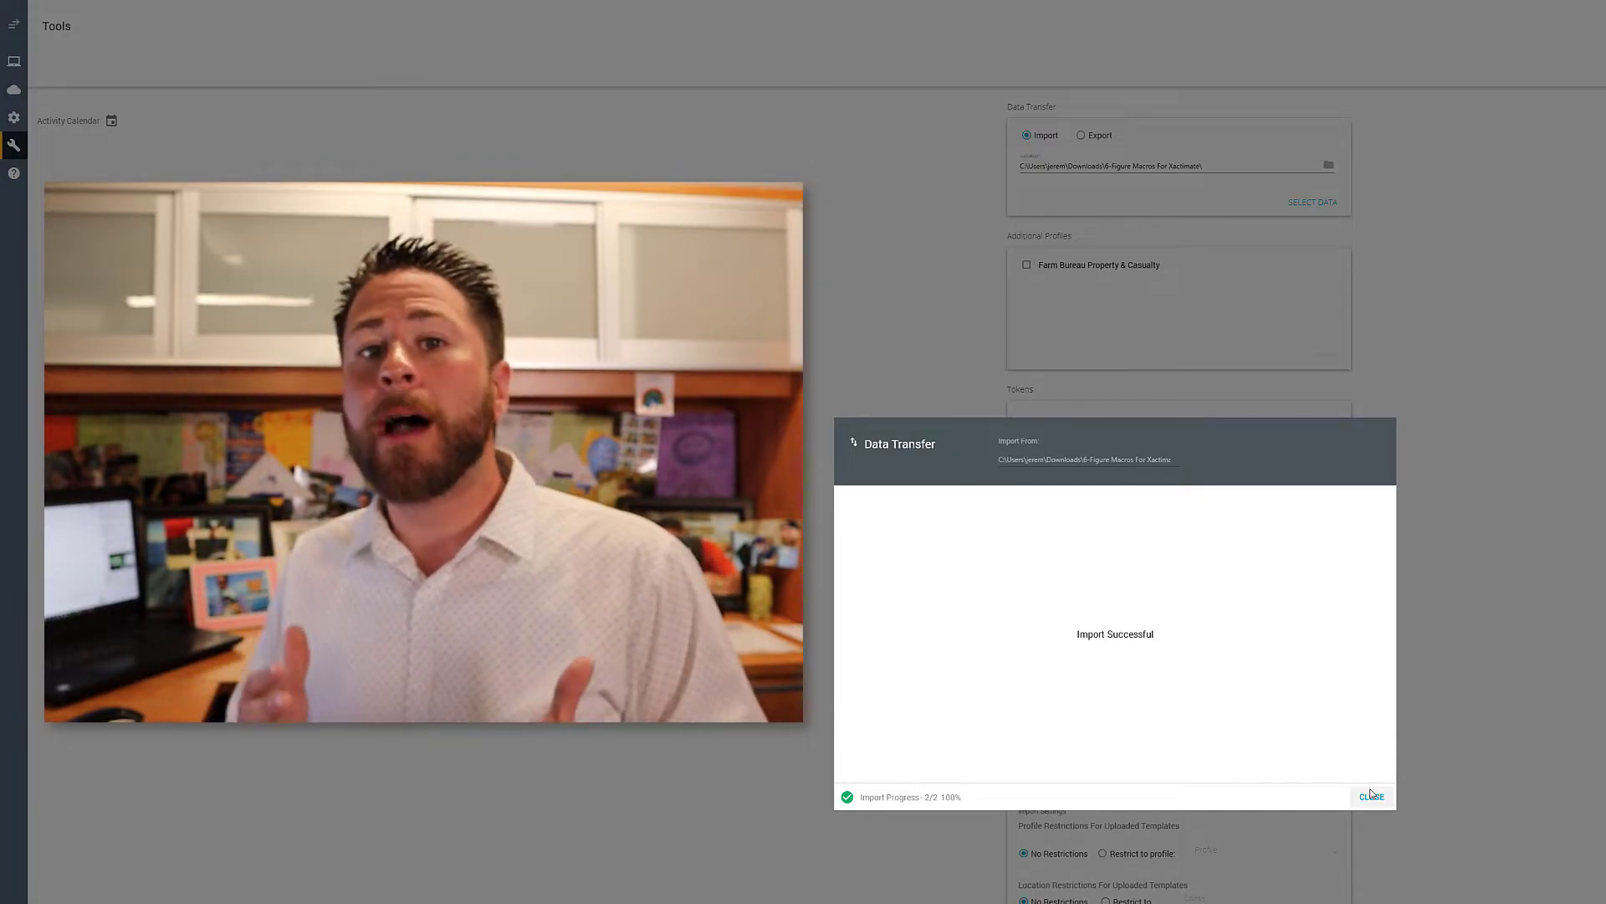
Dismiss the import success message after both macros are imported
{"action": "left_click", "coordinate": [1372, 797]}
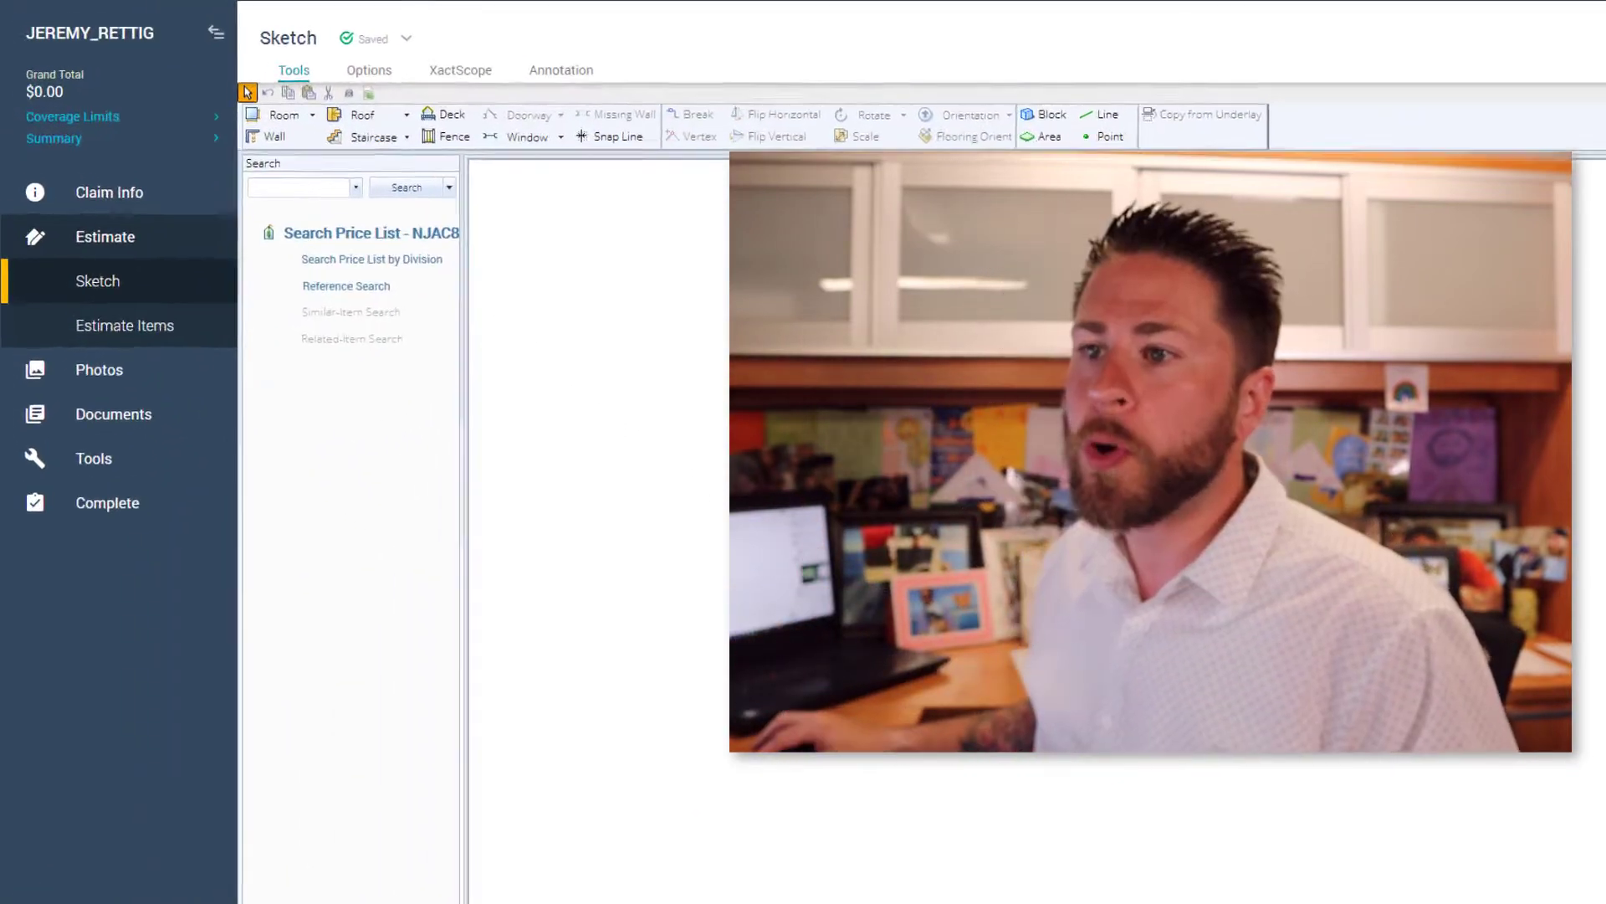
Use Copy From Project to copy the imported macro project into the blank estimate
{"action": "left_click", "coordinate": [94, 459]}
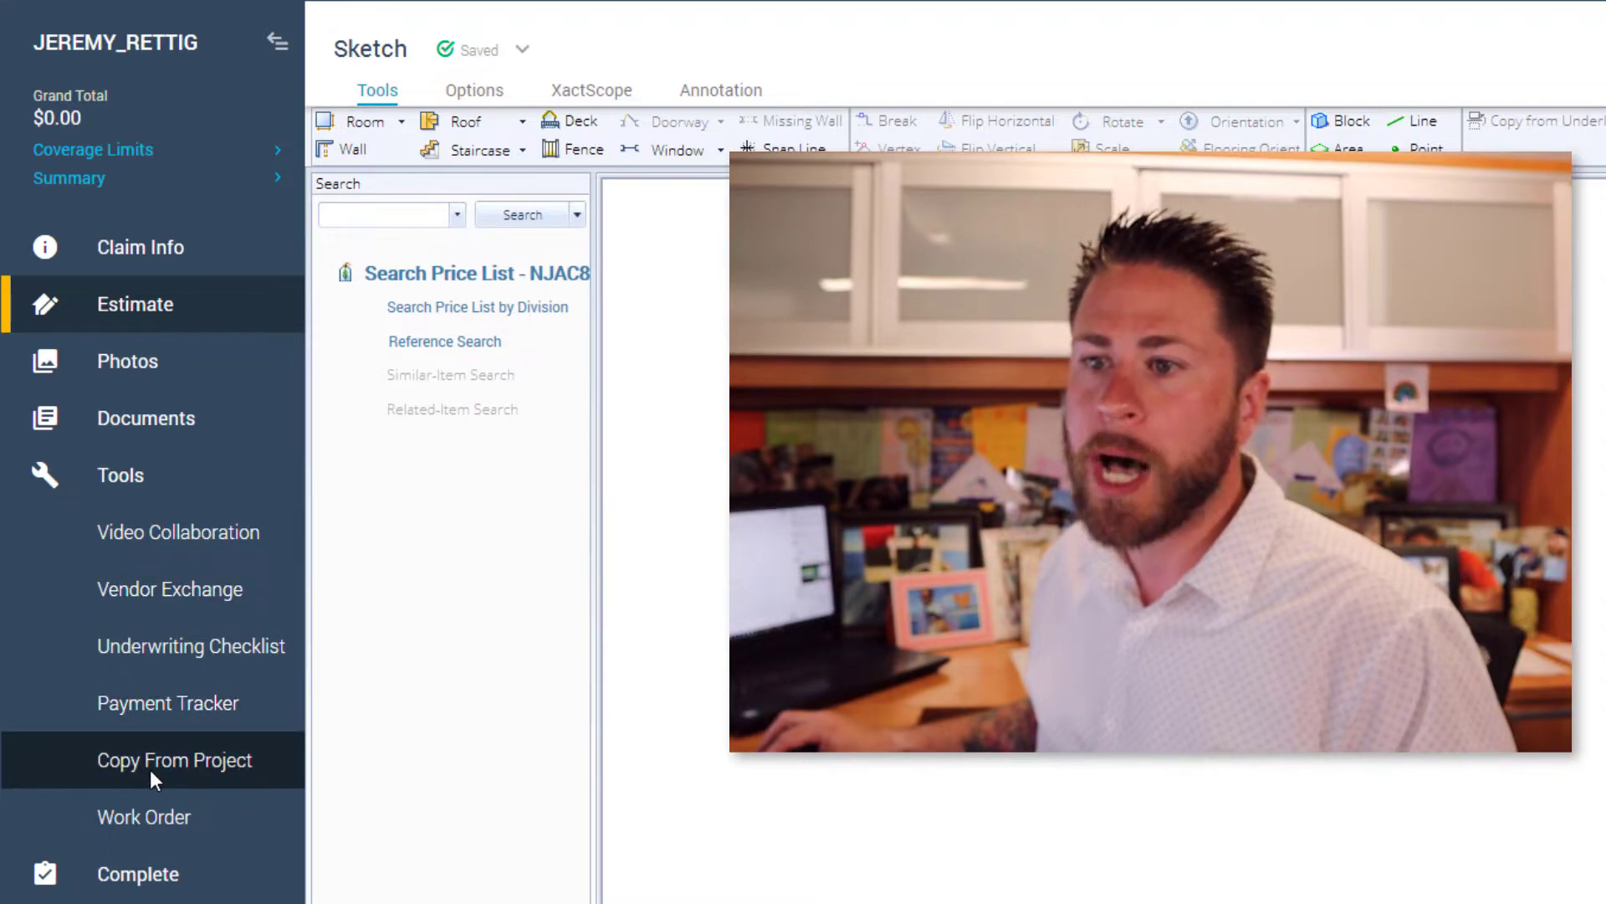
{"action": "left_click", "coordinate": [174, 760]}
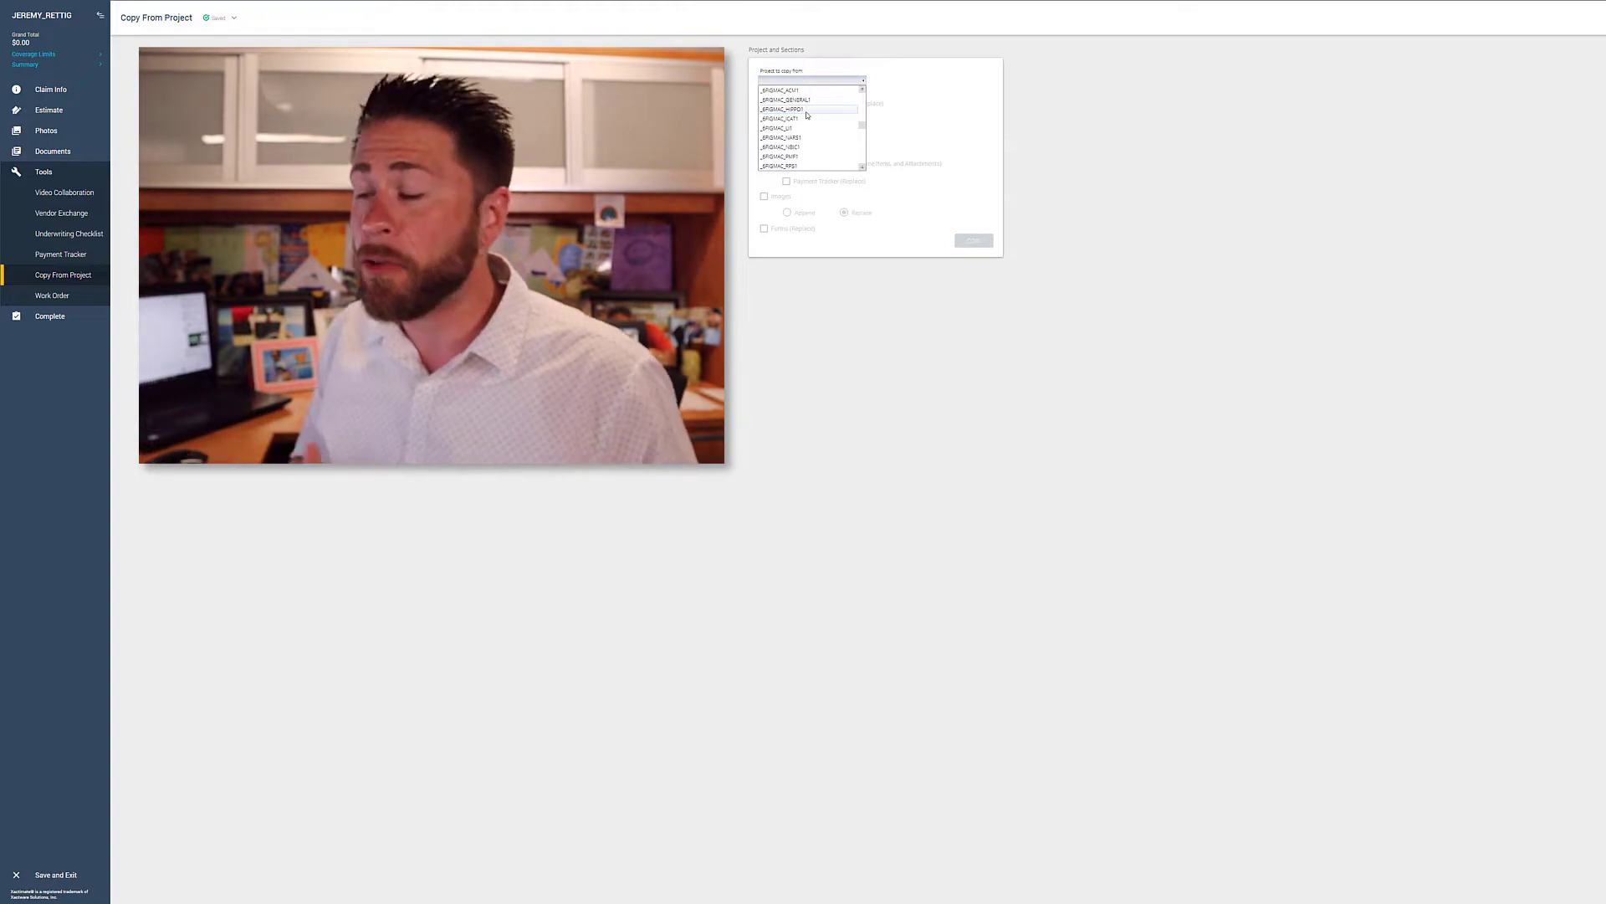
{"action": "left_click", "coordinate": [810, 99]}
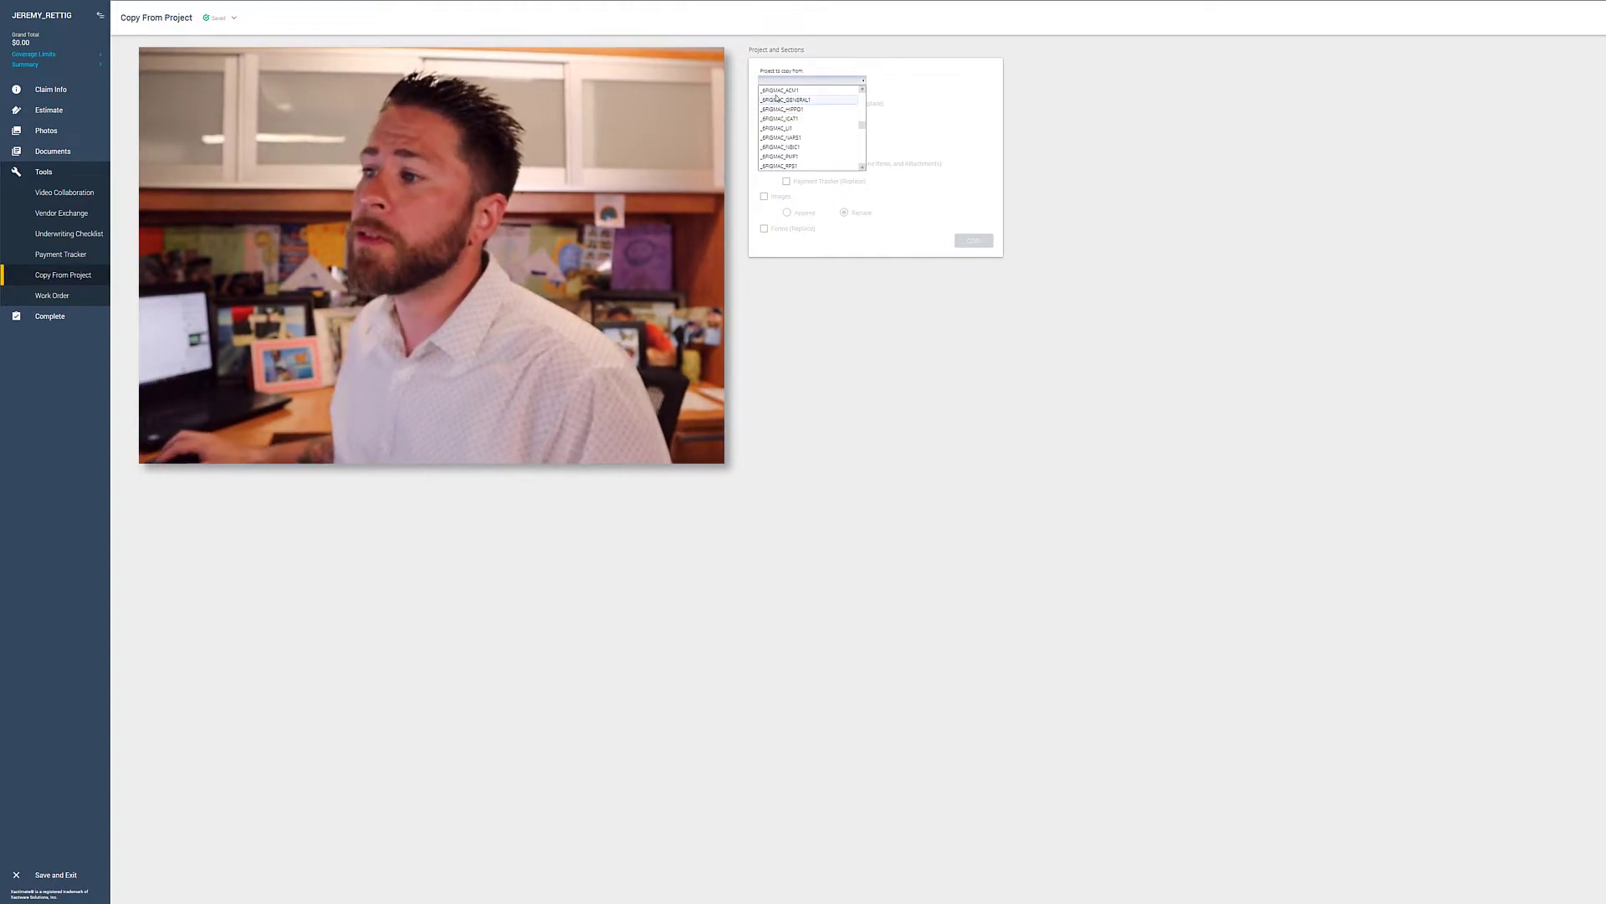
{"action": "left_click", "coordinate": [783, 98]}
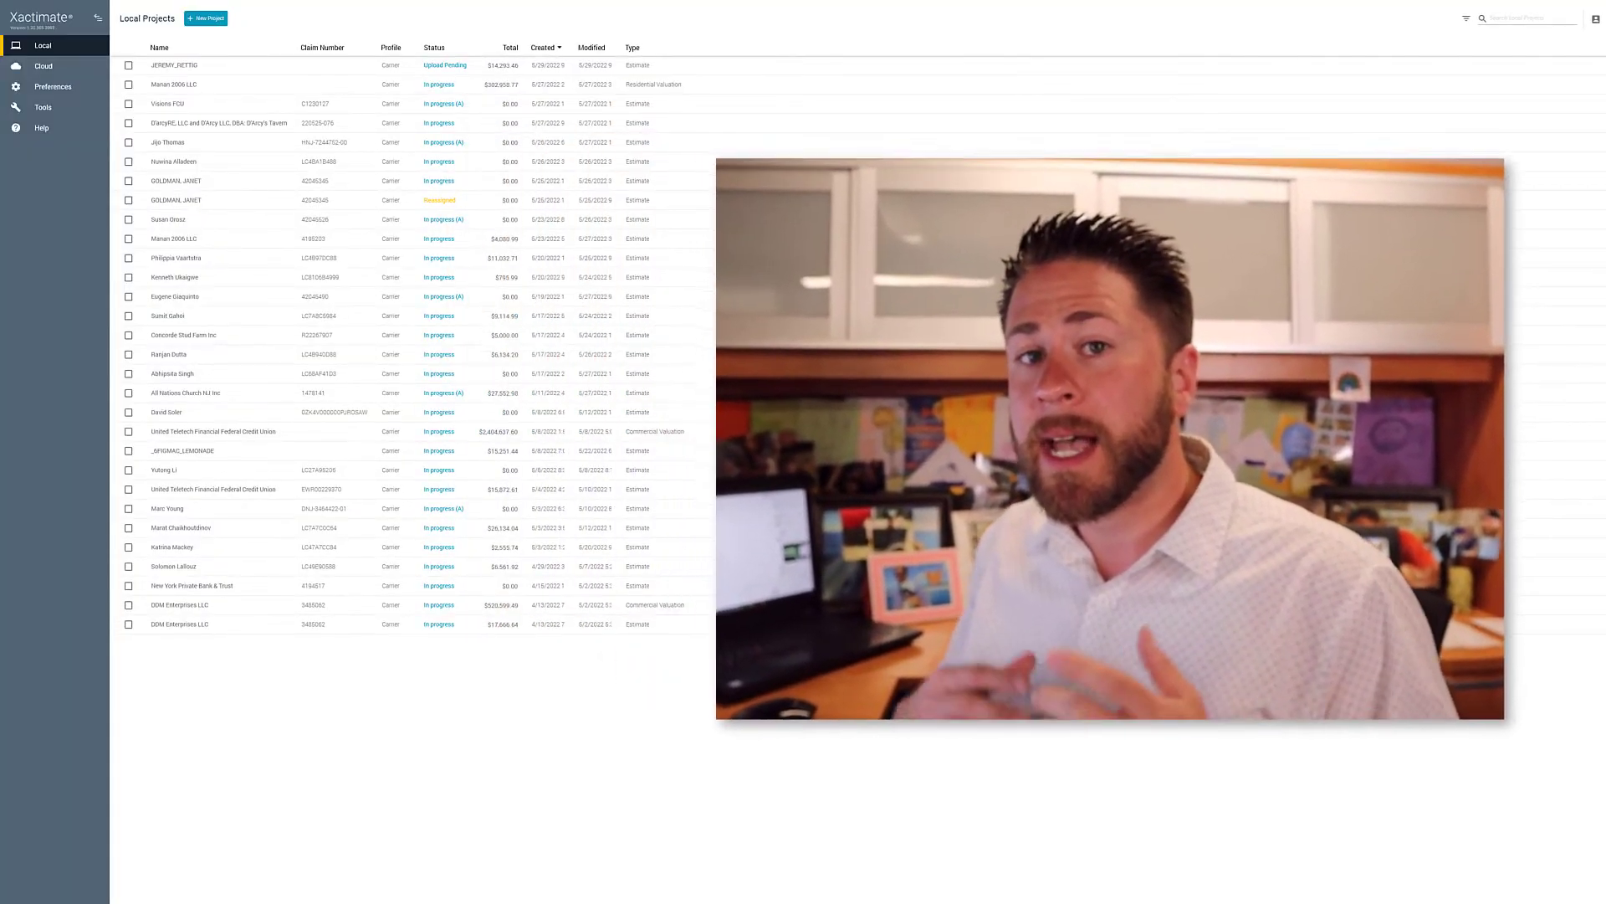
Reopen the $14,293.46 estimate and review its water-damage sketch and Estimate Items
{"action": "double_click", "coordinate": [179, 65]}
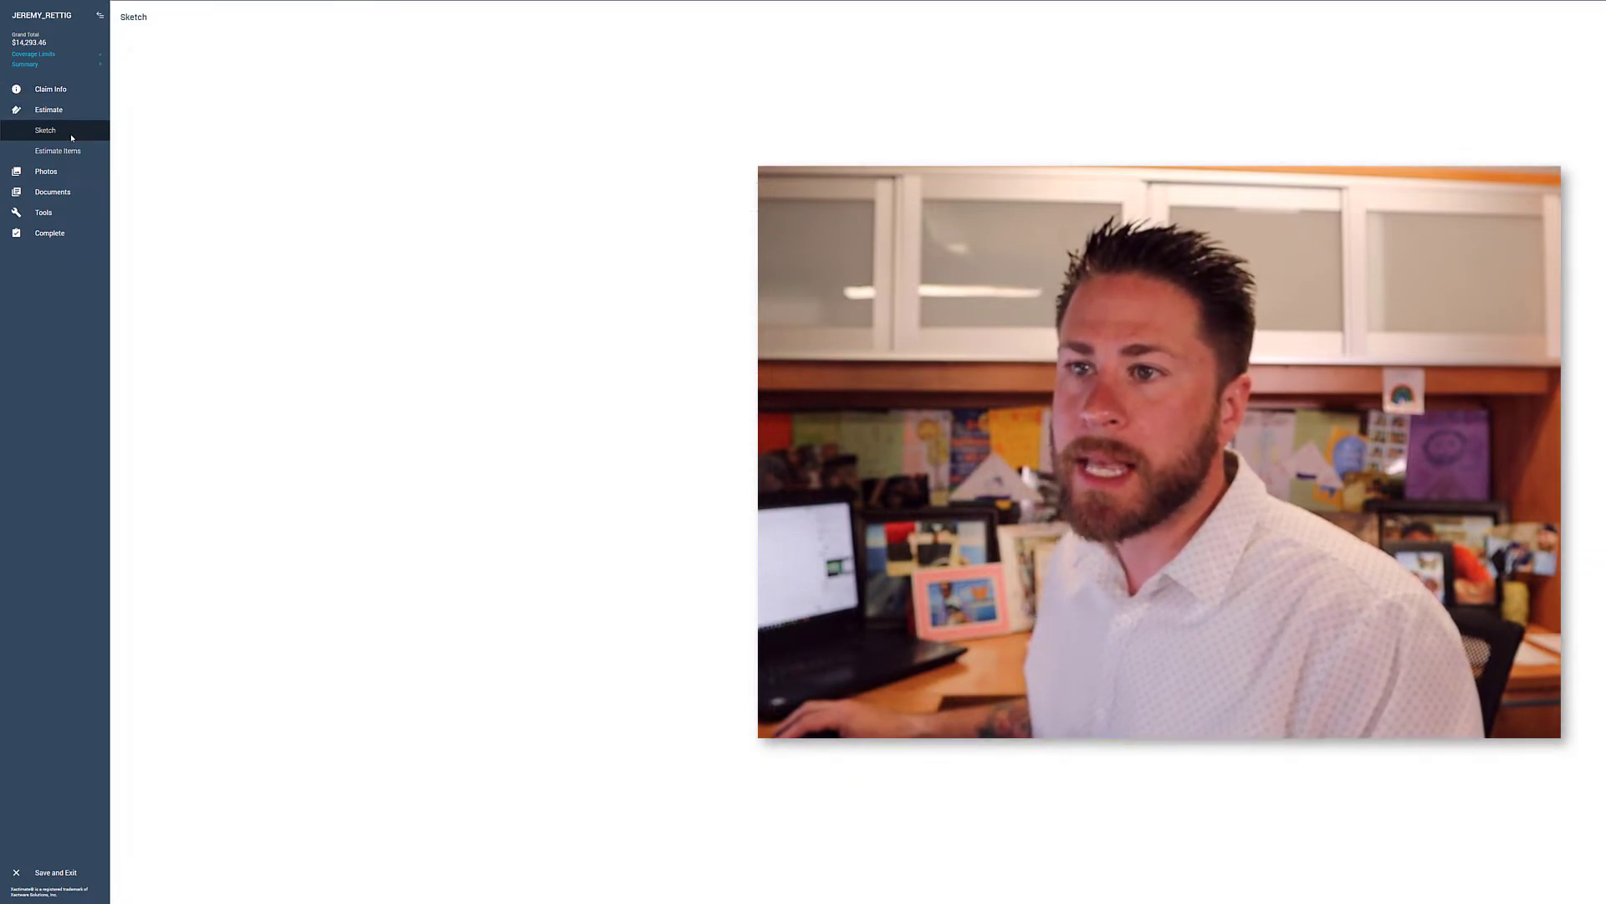
{"action": "left_click", "coordinate": [44, 130]}
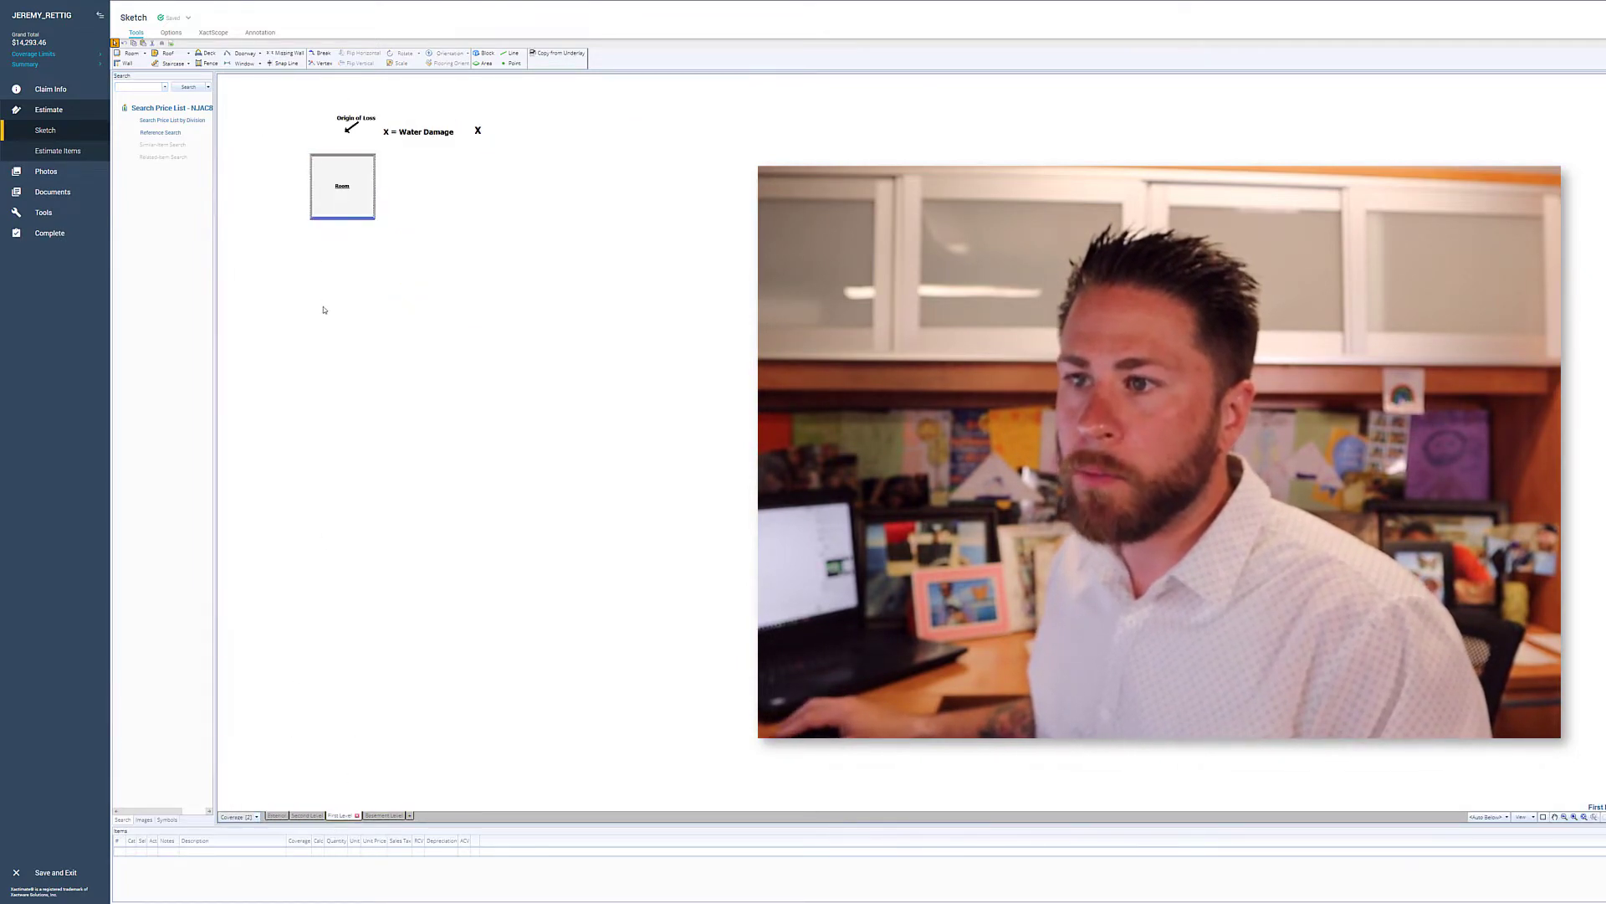
{"action": "left_click", "coordinate": [57, 151]}
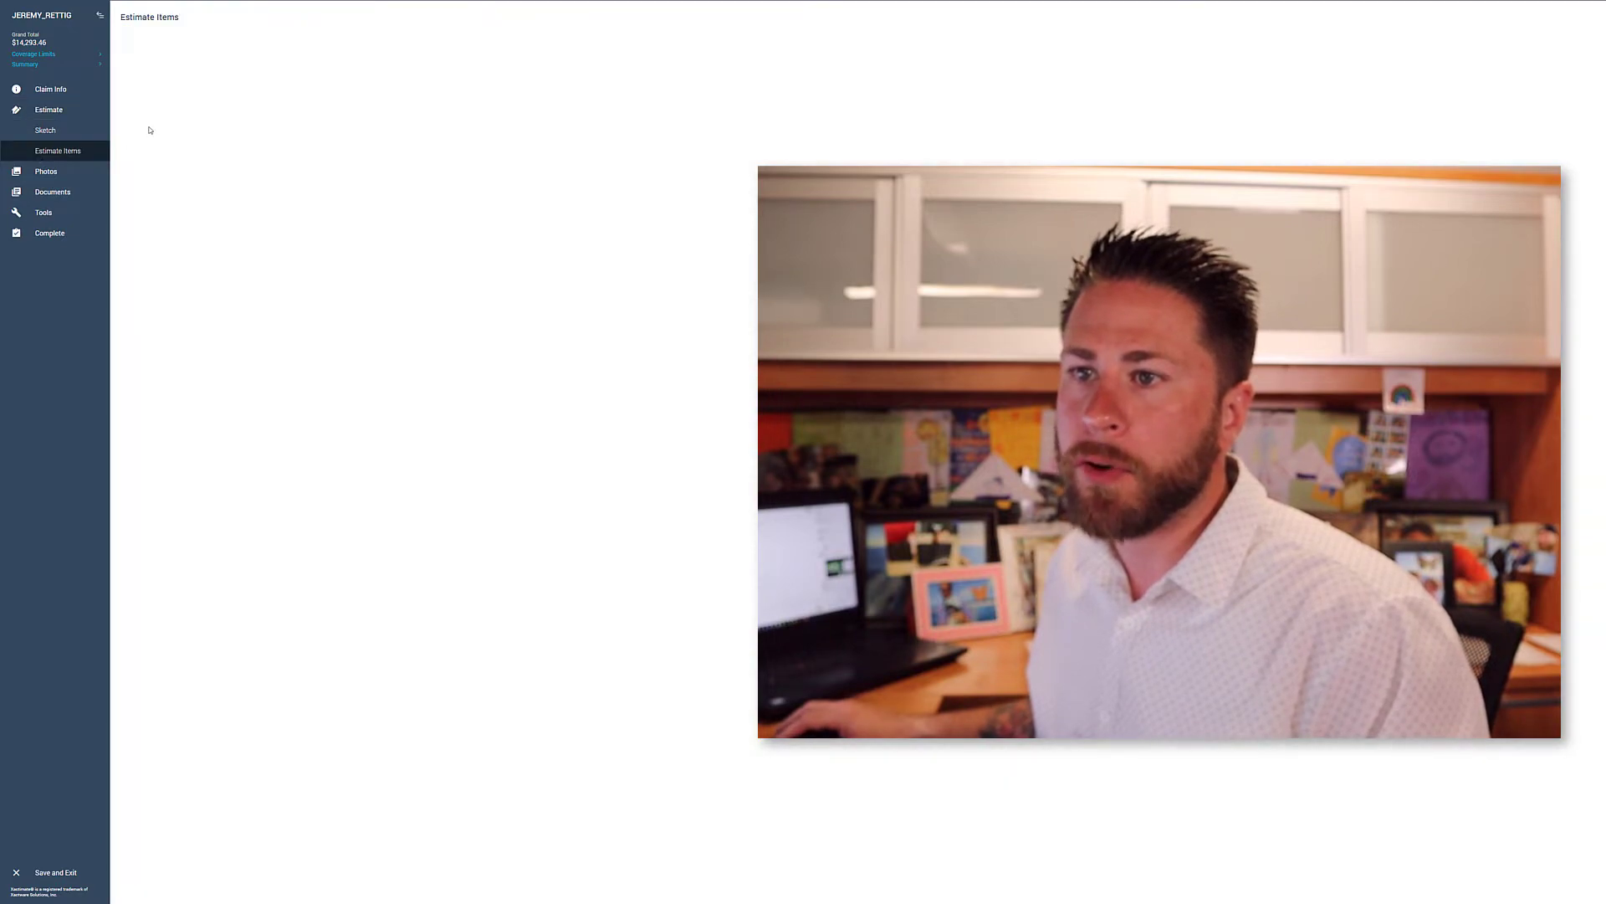